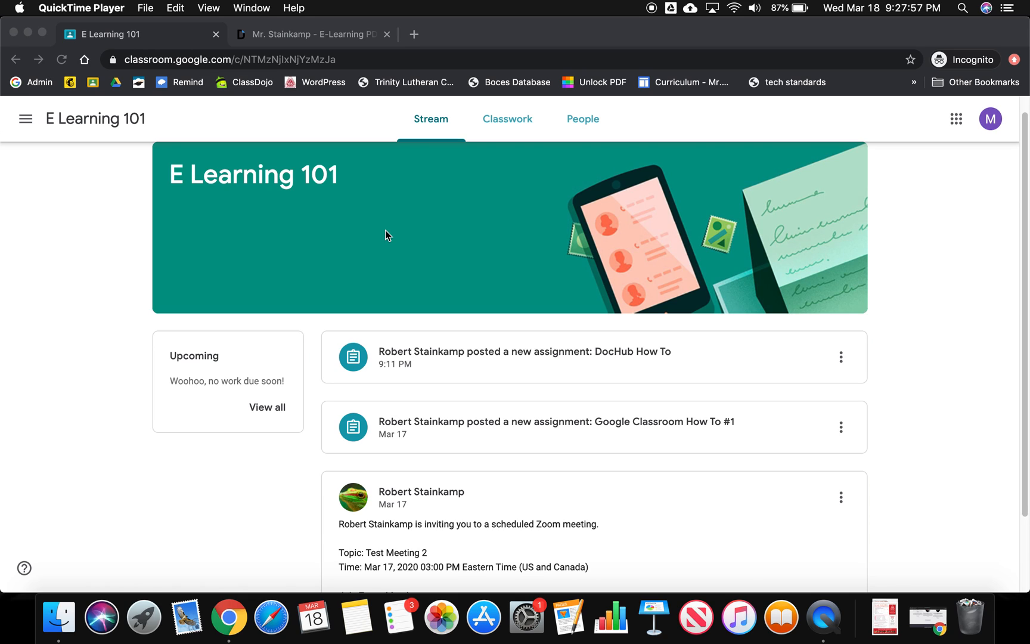
mouse_move(519, 184)
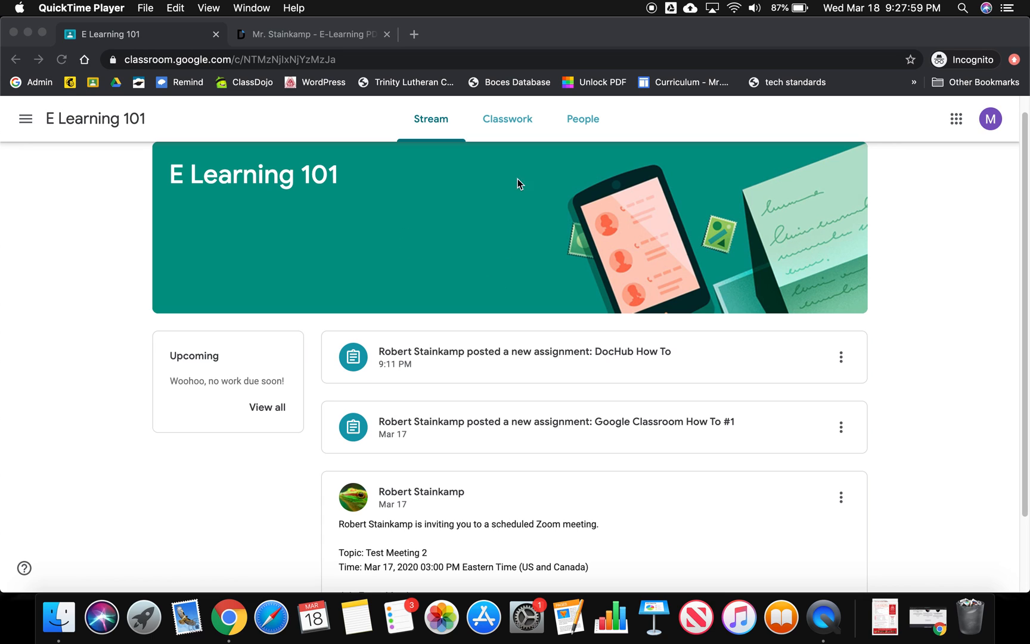
mouse_move(542, 354)
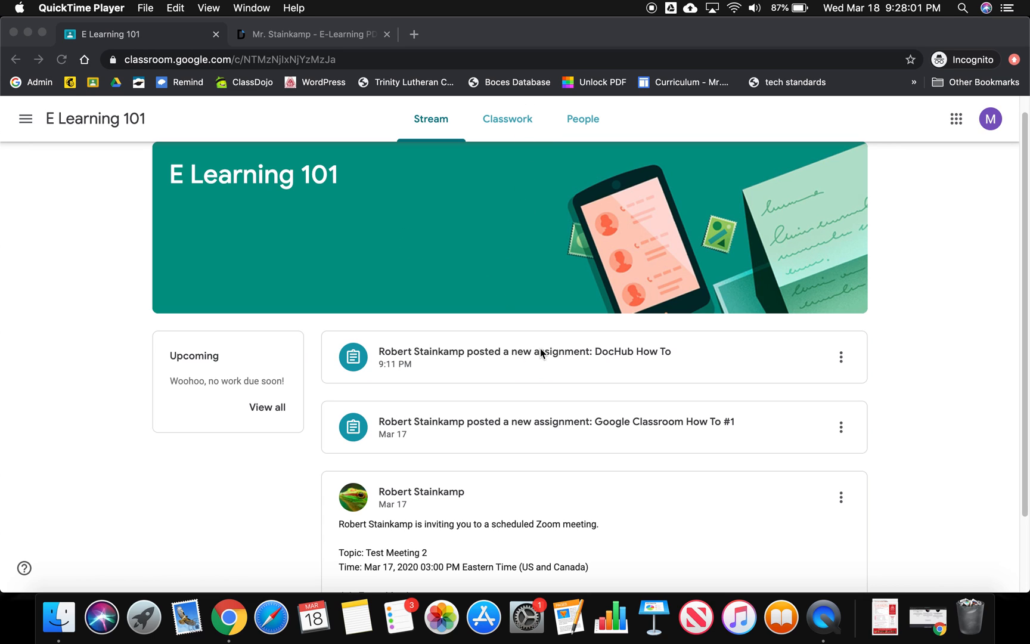
Open the 'DocHub How To' assignment post from the class Stream
left_click(546, 352)
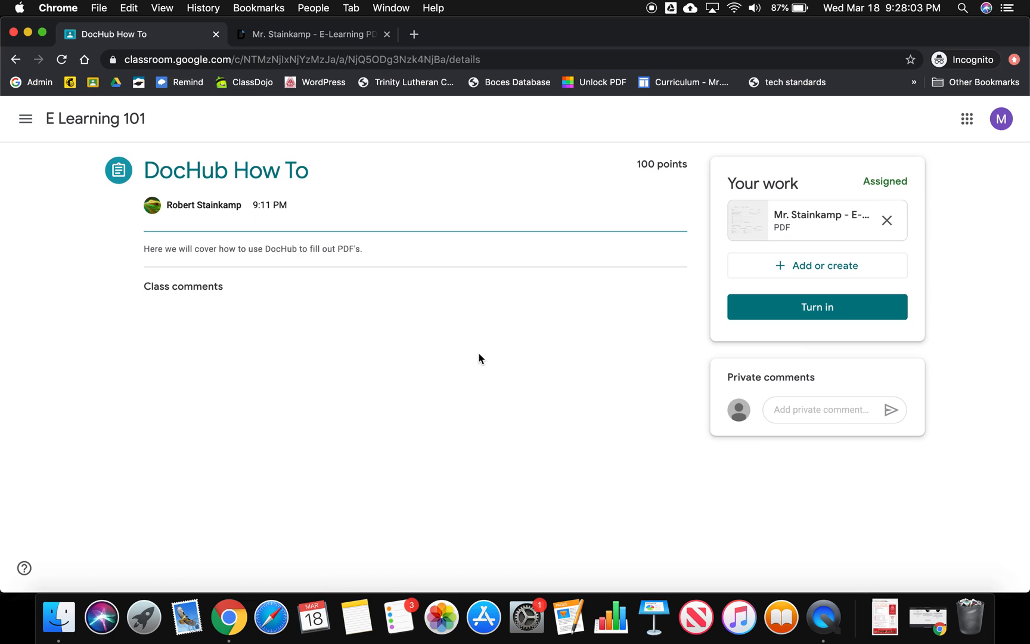
mouse_move(496, 261)
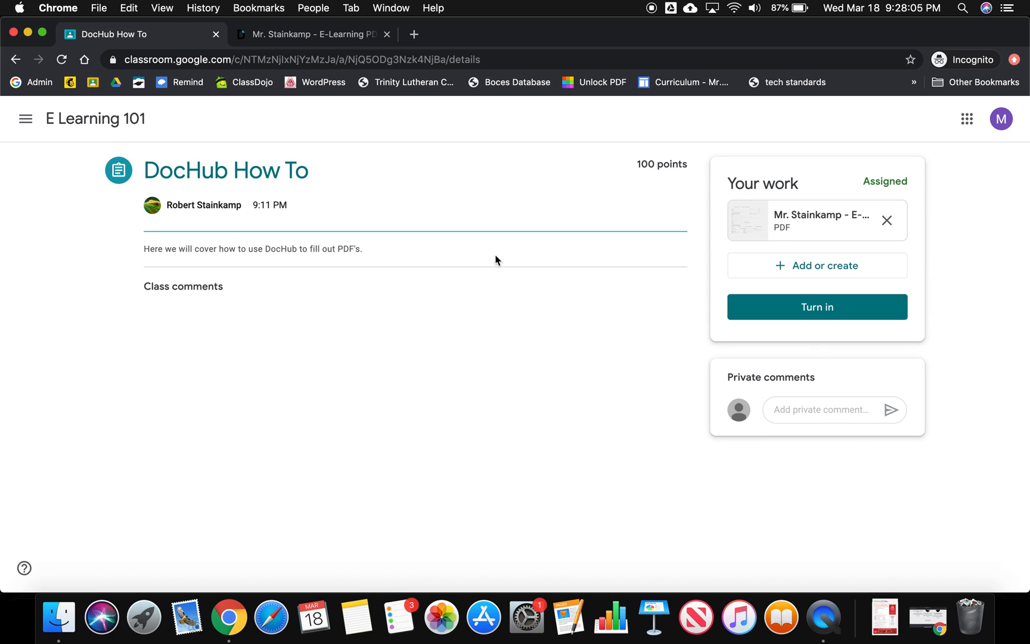
mouse_move(806, 195)
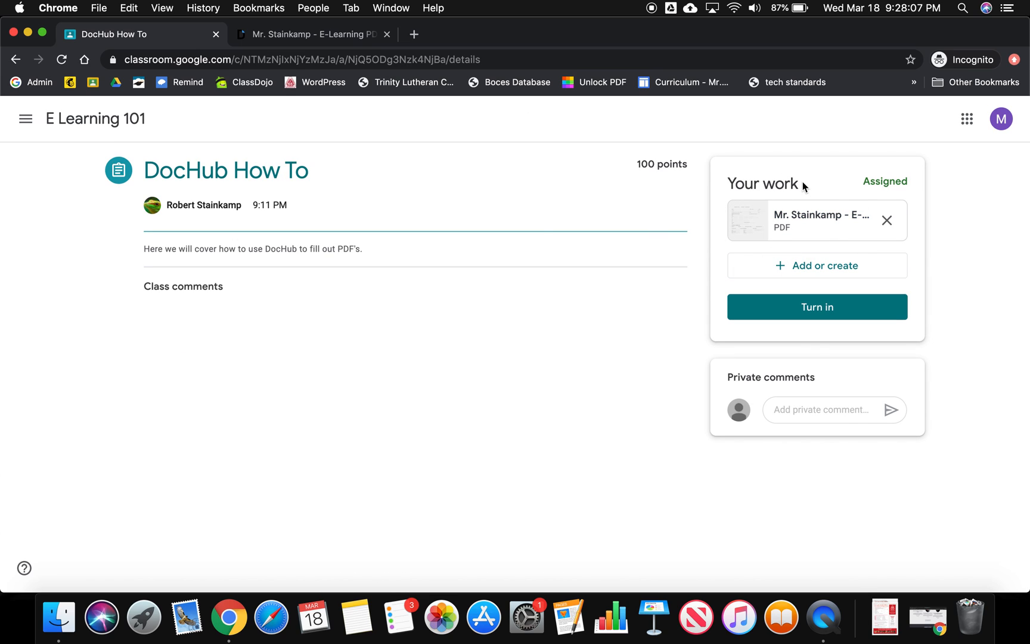
mouse_move(799, 222)
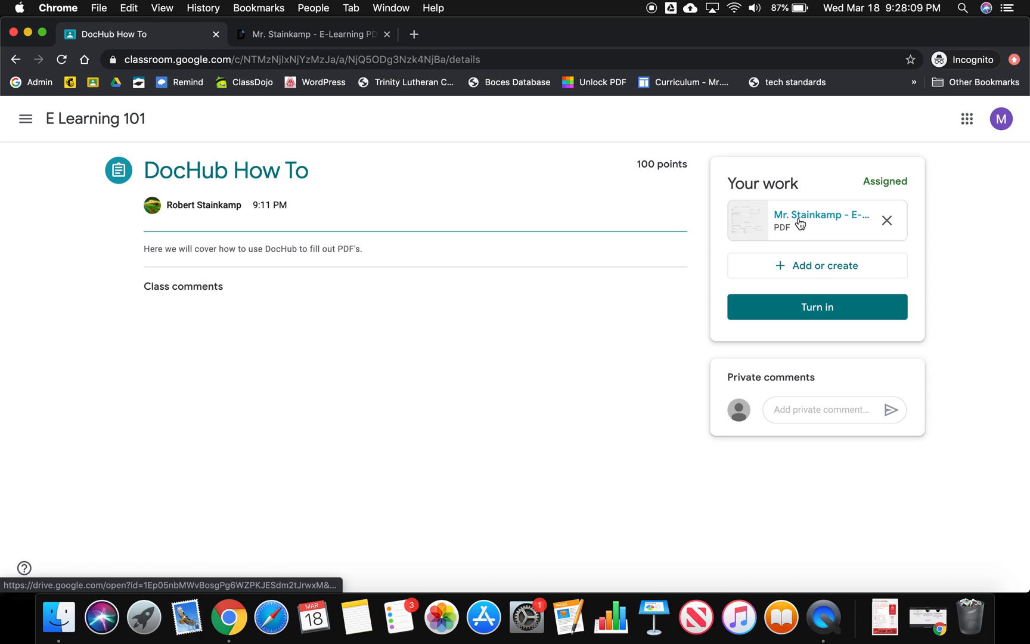
mouse_move(798, 222)
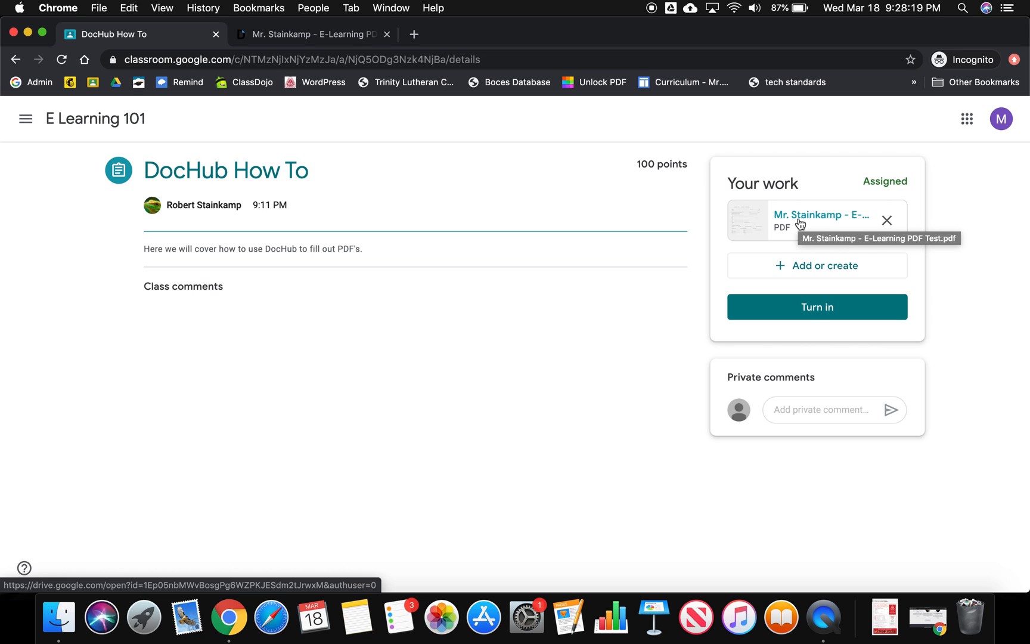
mouse_move(796, 220)
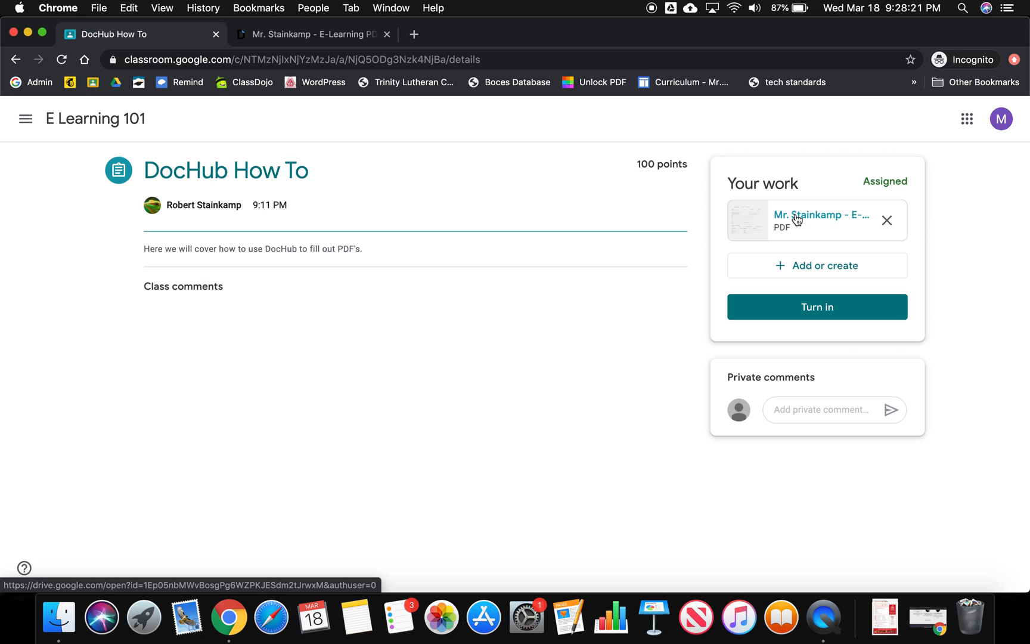
Preview the attached E-Learning PDF Test and open it in a new window
left_click(822, 215)
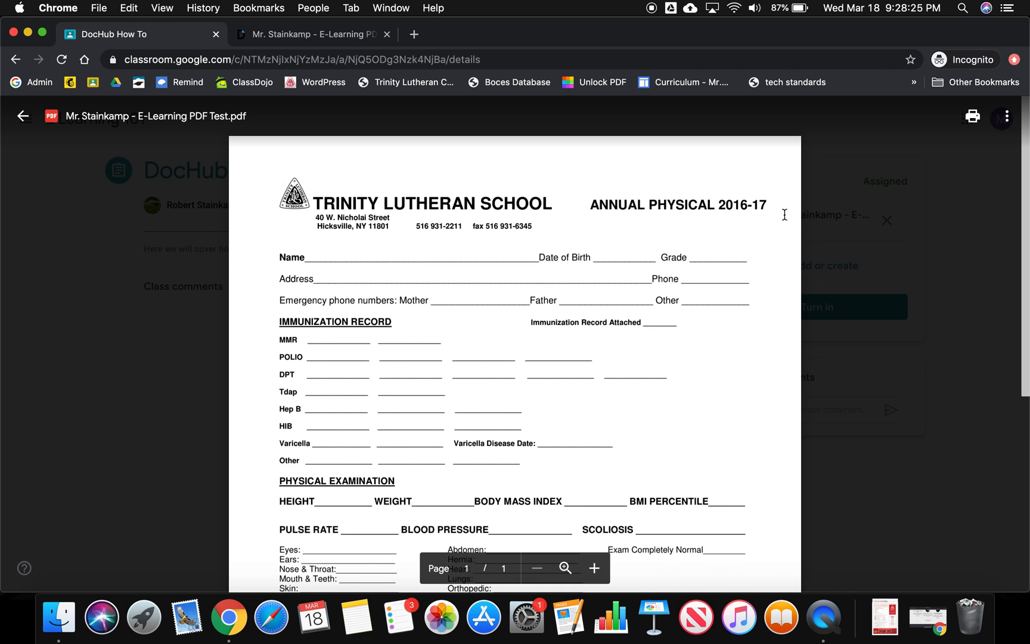
mouse_move(780, 232)
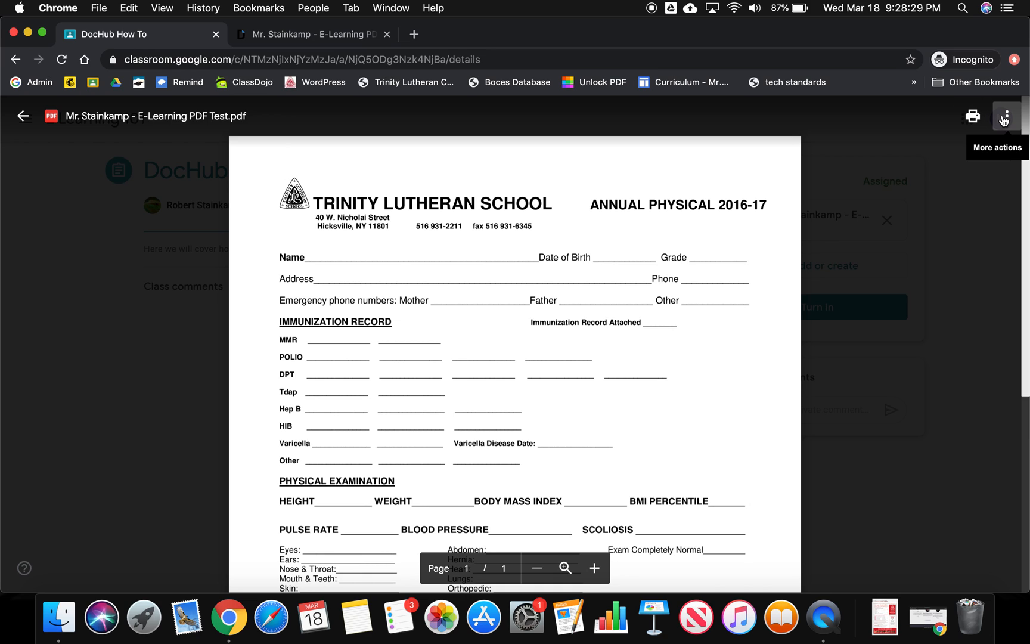
mouse_move(1005, 117)
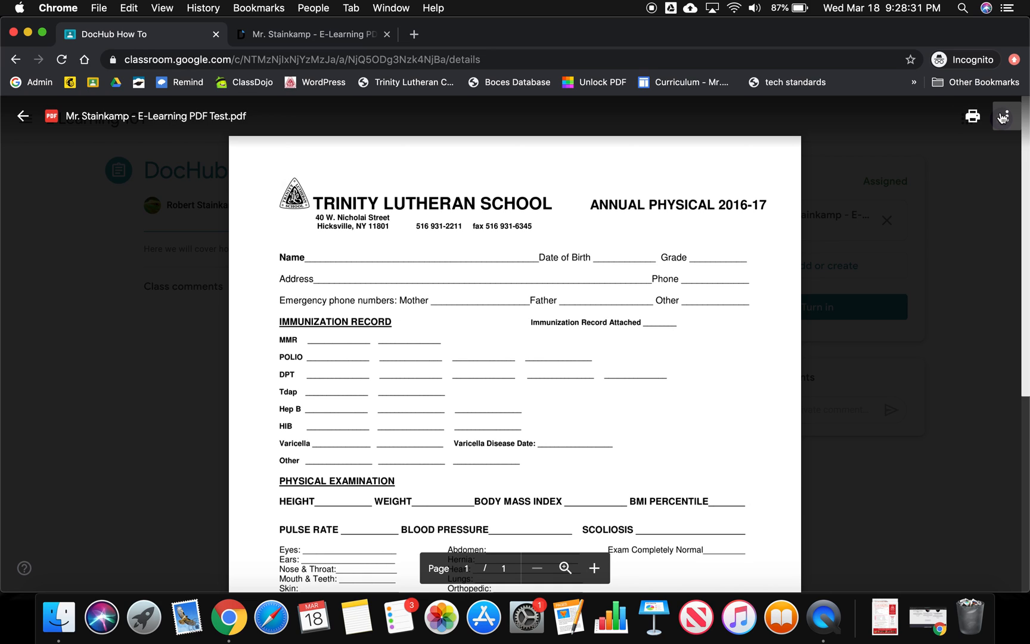
left_click(1007, 115)
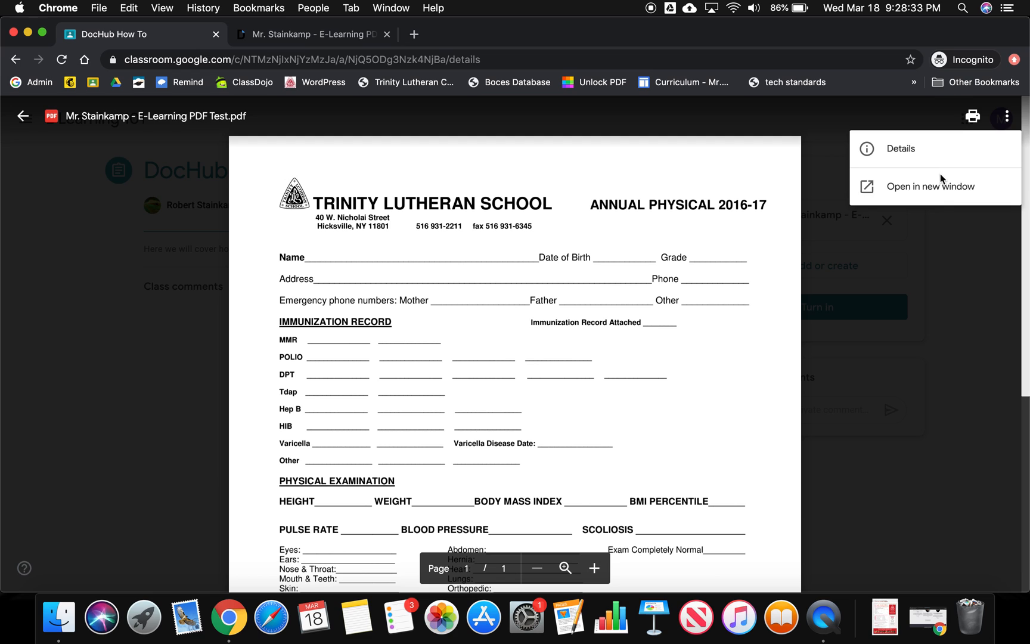
left_click(929, 187)
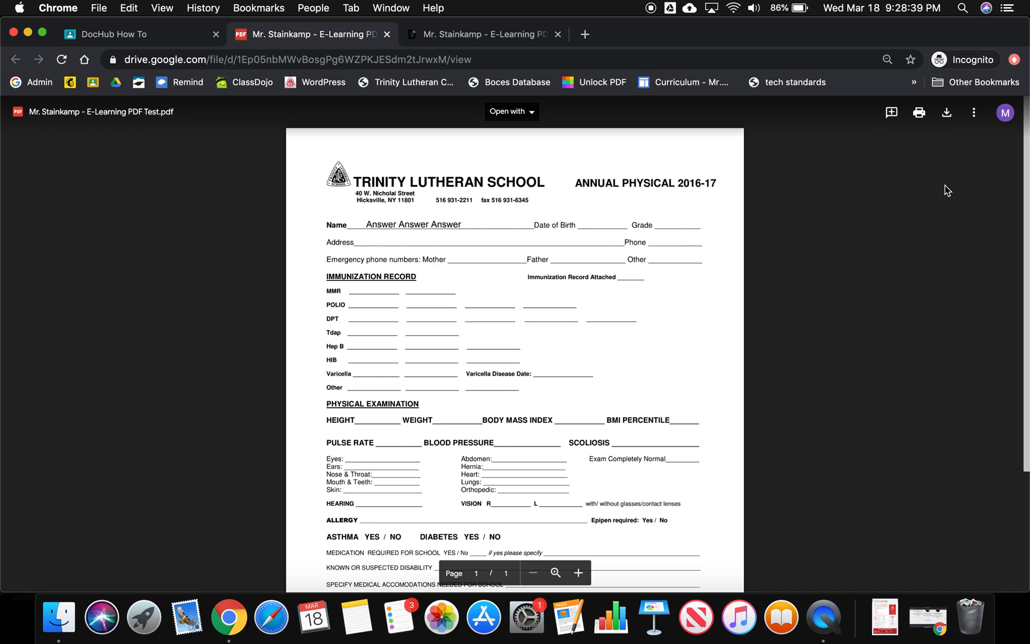
mouse_move(572, 104)
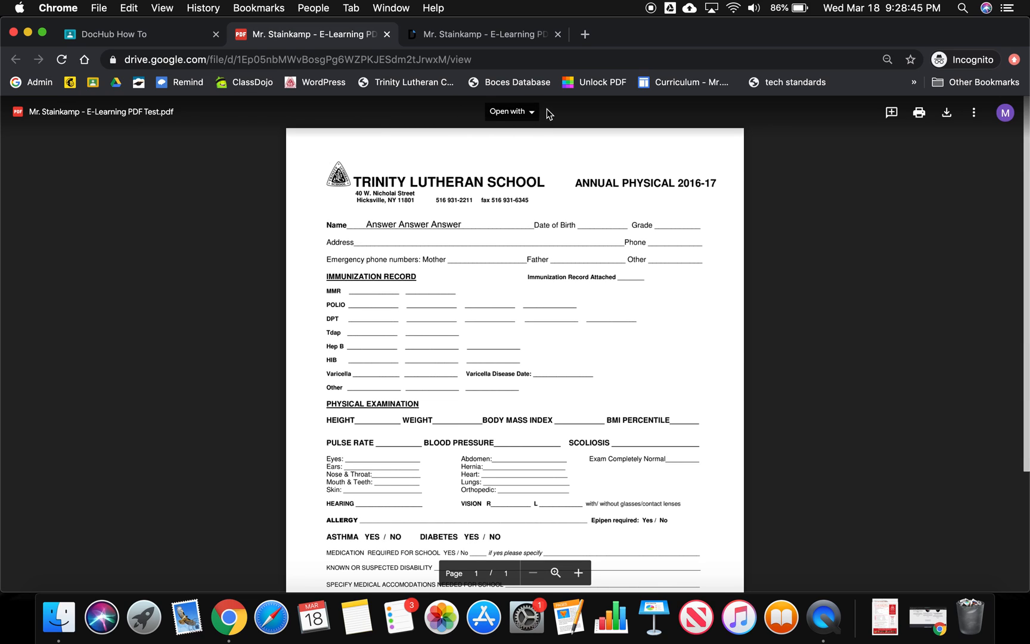
mouse_move(493, 114)
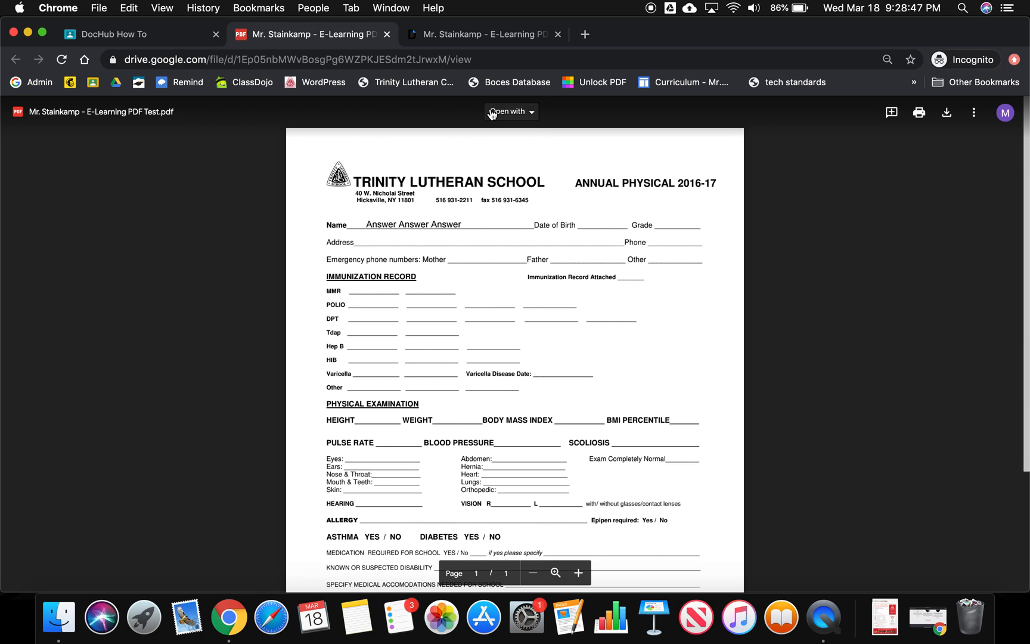
mouse_move(516, 115)
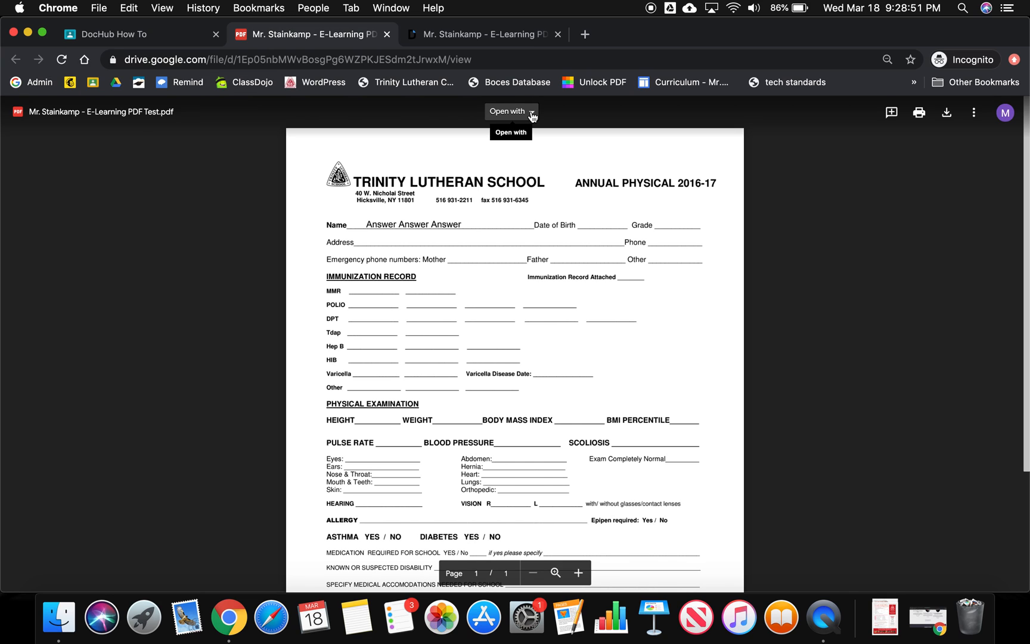
Open the PDF with DocHub - PDF Sign and Edit from Drive
left_click(511, 112)
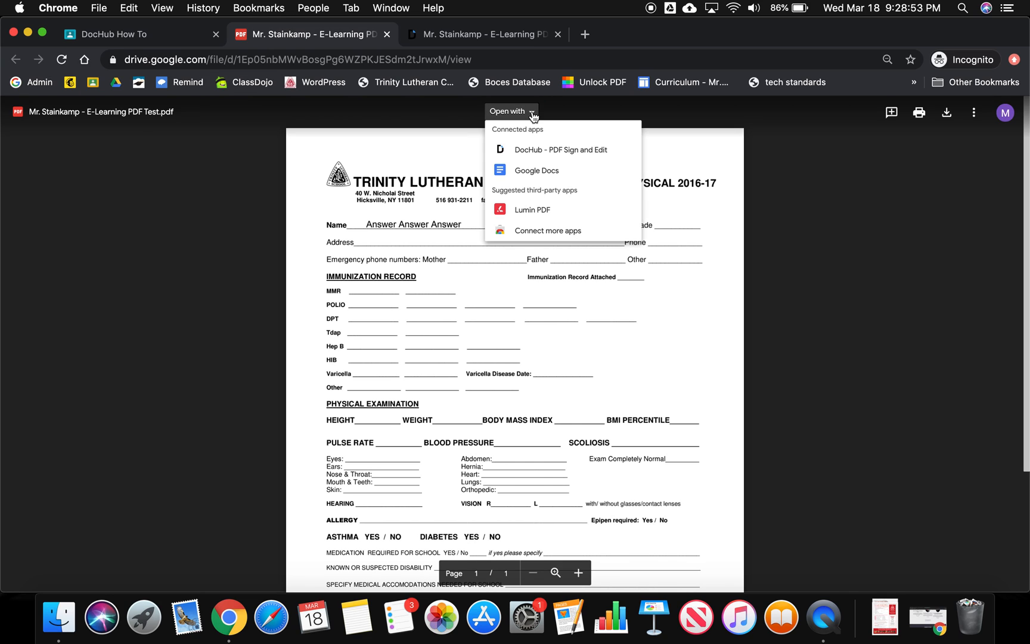
mouse_move(542, 147)
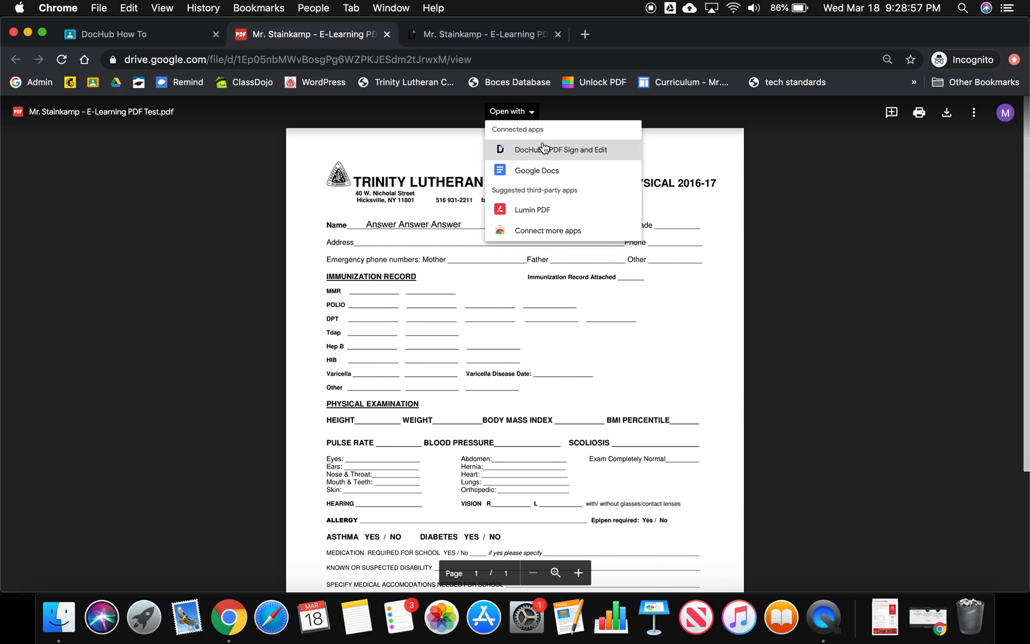
mouse_move(549, 216)
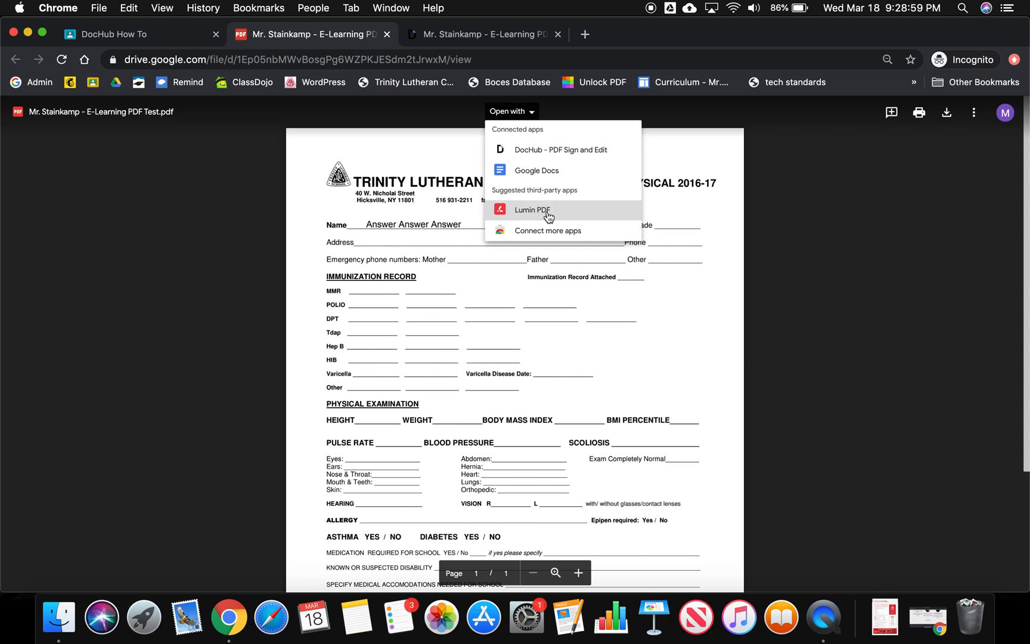
mouse_move(558, 156)
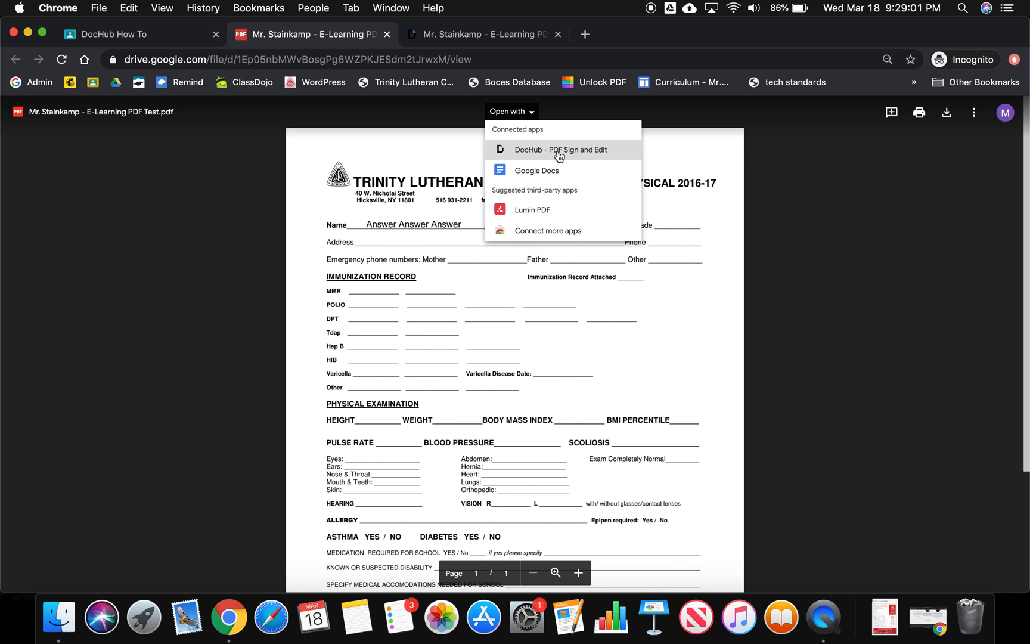
left_click(555, 149)
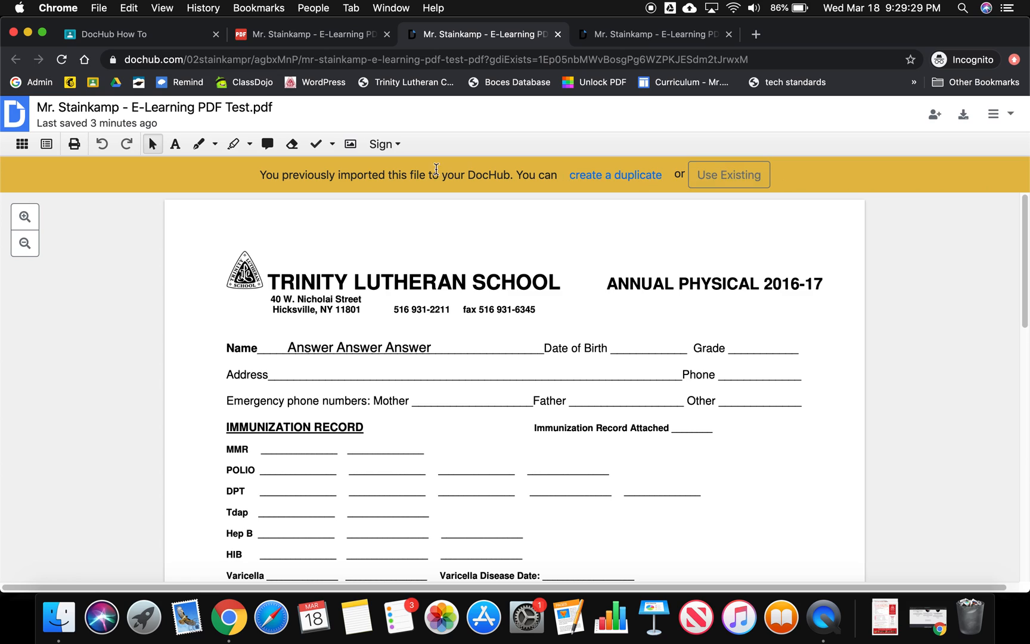
mouse_move(218, 175)
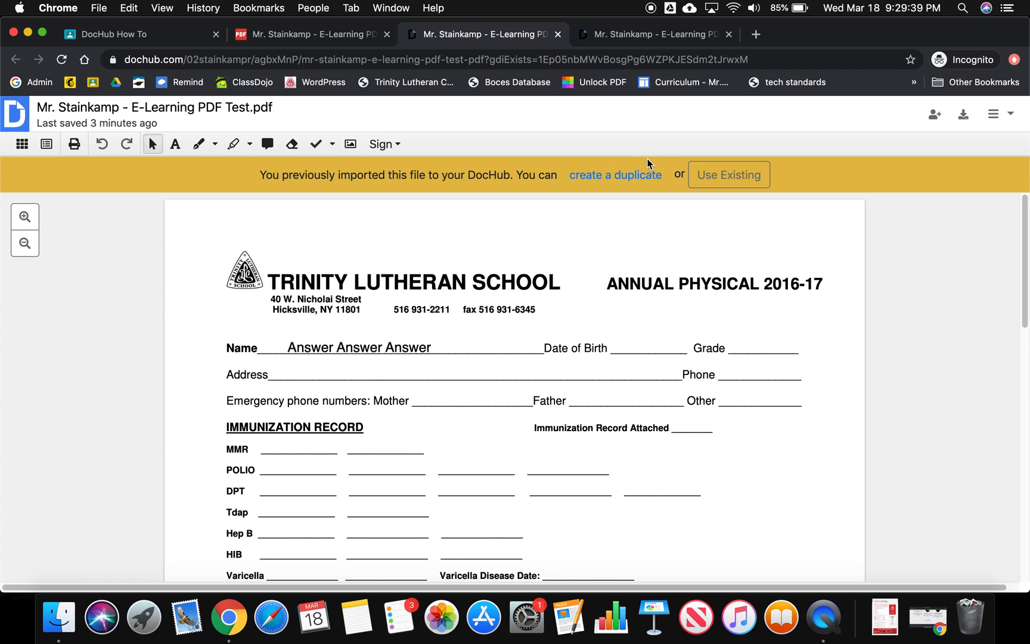
mouse_move(602, 172)
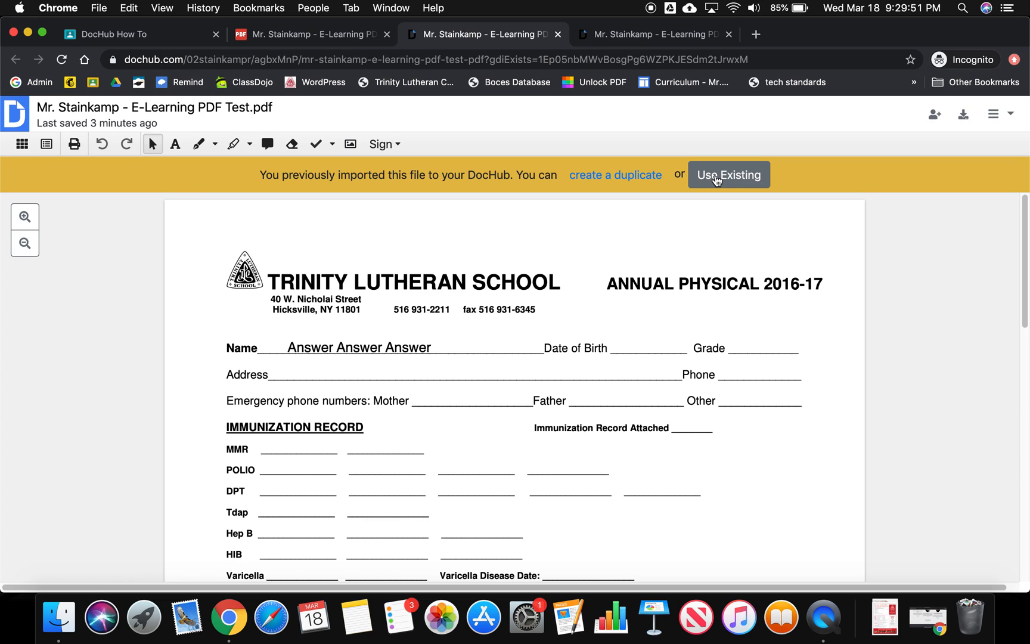
Choose Use Existing in DocHub's banner rather than creating a duplicate
left_click(729, 175)
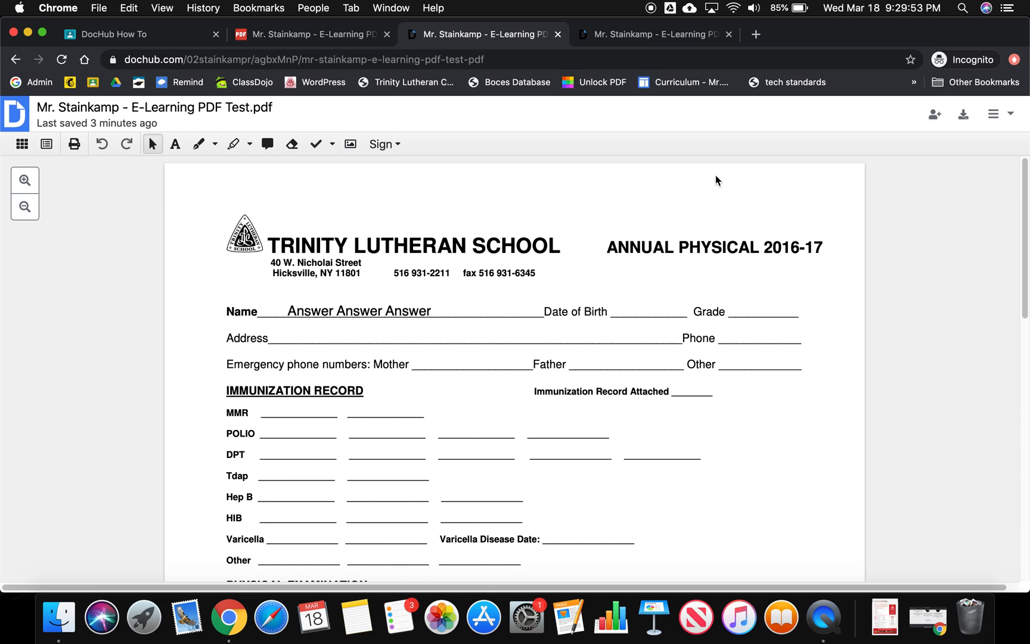
Add a text box reading 'Answer Answer Answer' on the Address line
left_click(358, 310)
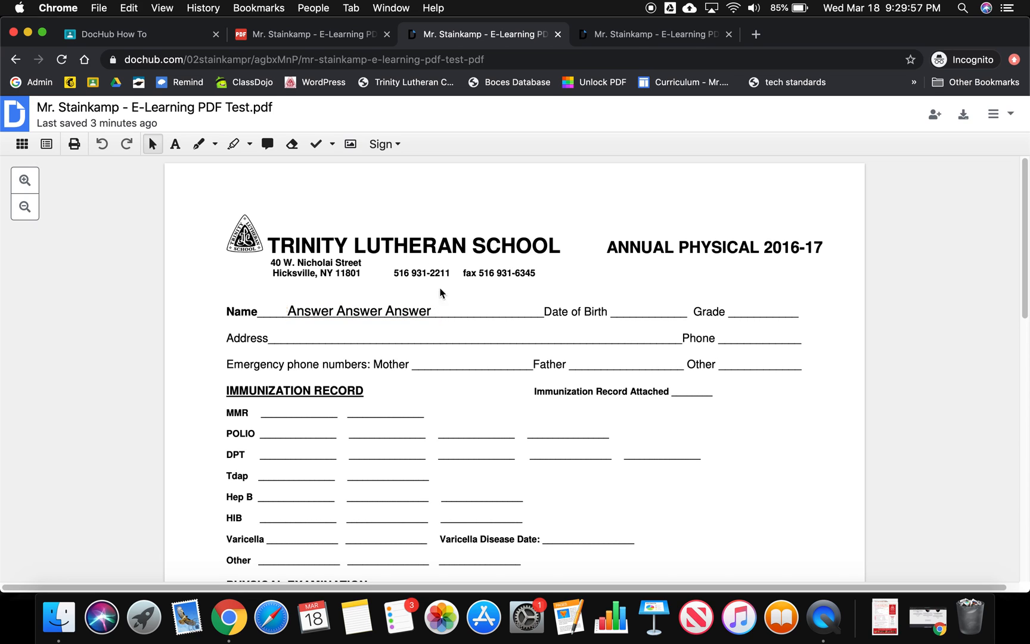
mouse_move(175, 144)
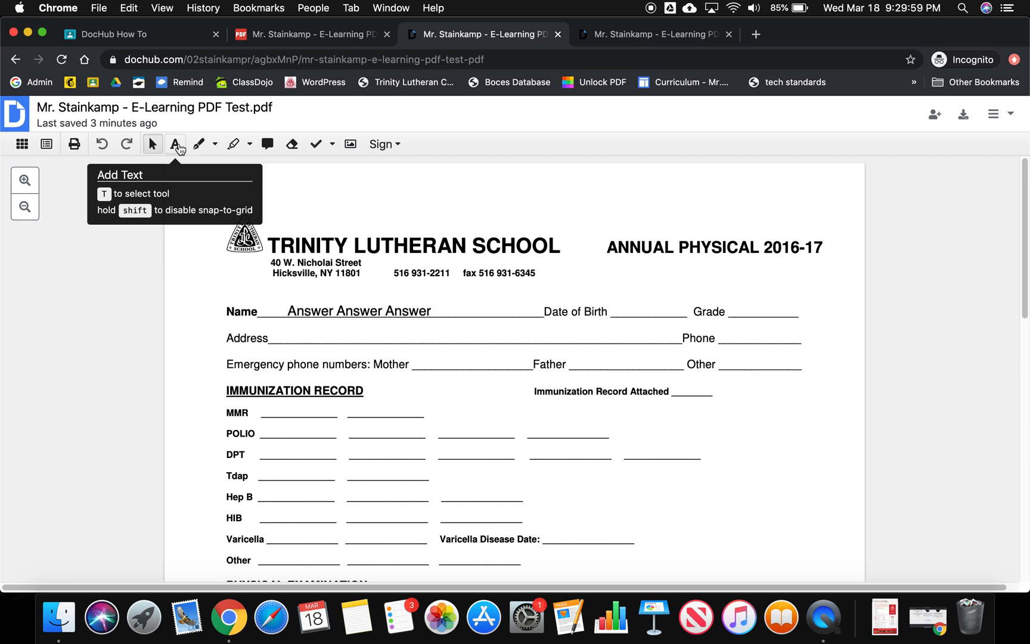
left_click(175, 144)
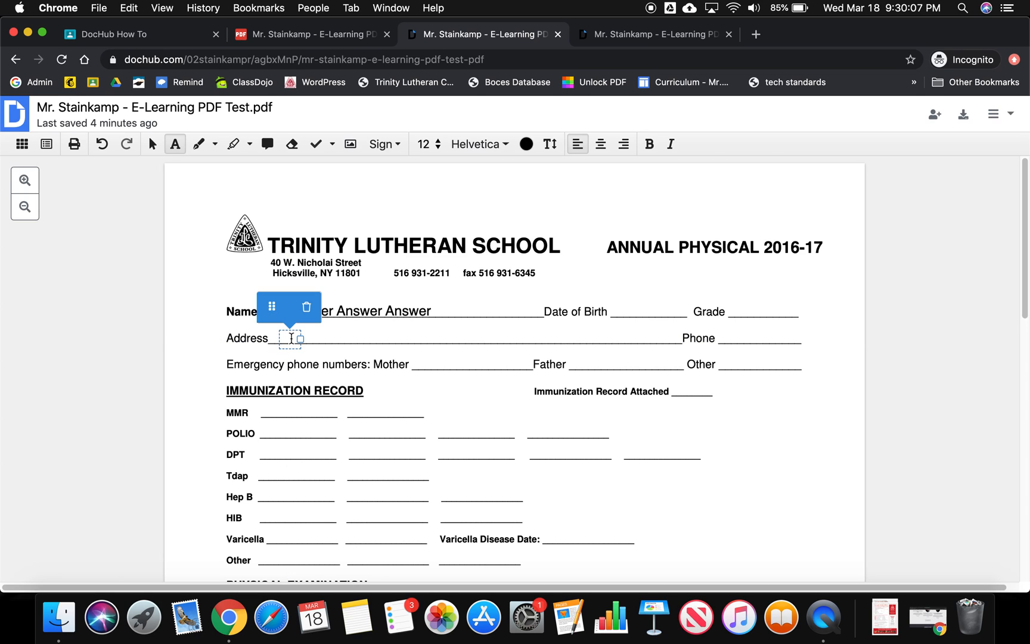
type("Answer Ans")
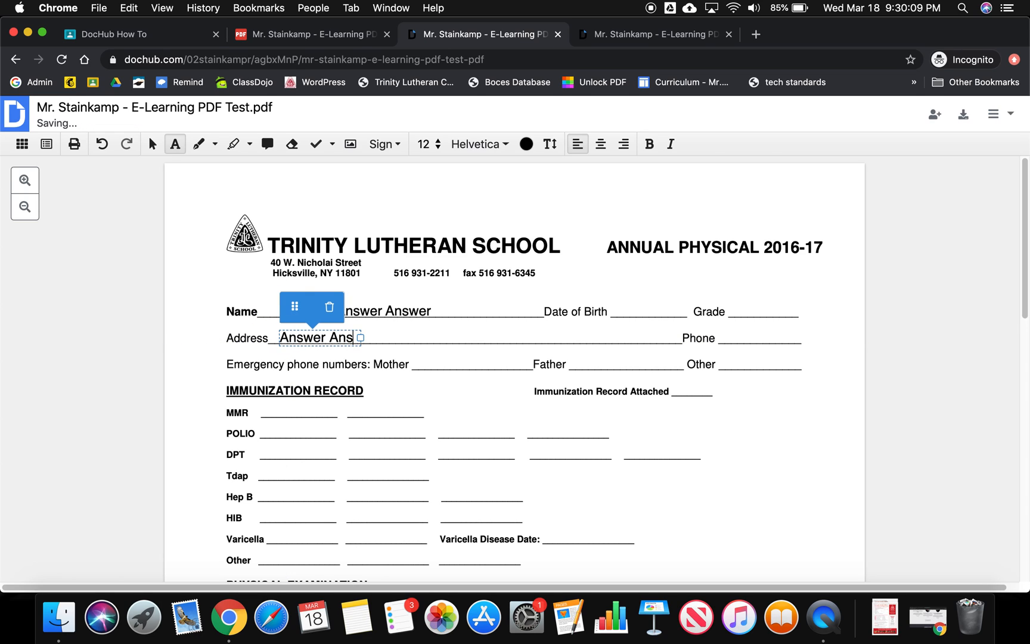
type("Answer")
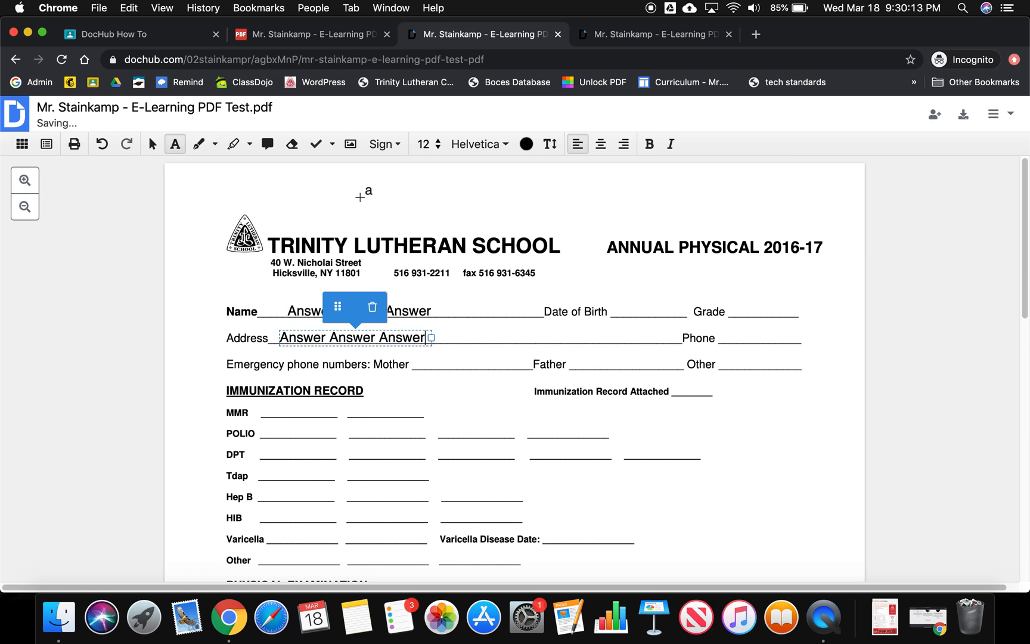
mouse_move(313, 144)
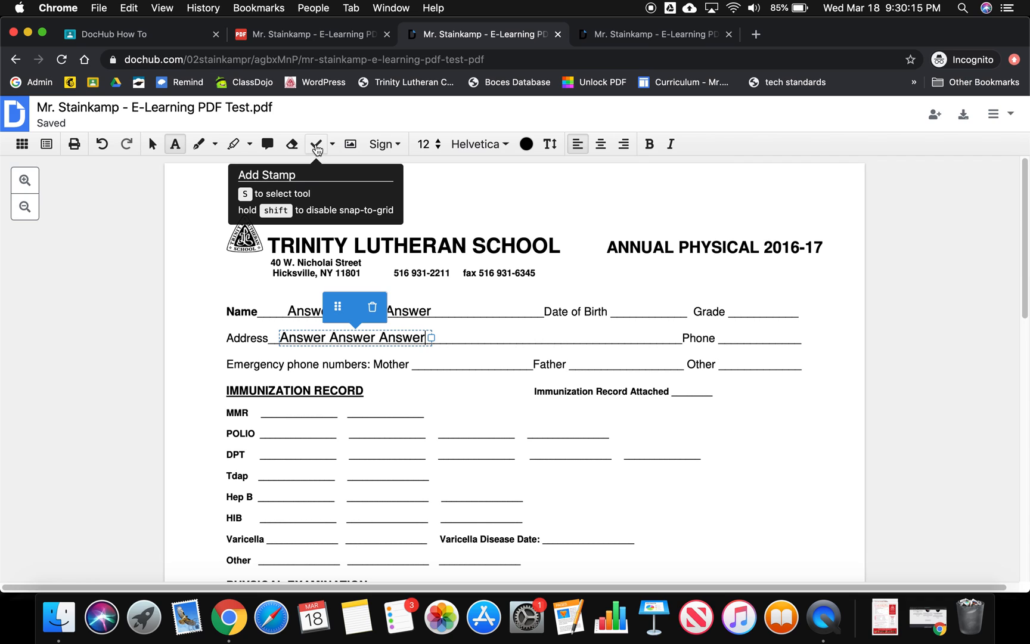
Stamp check marks on the Grade and Date of Birth blanks
left_click(745, 322)
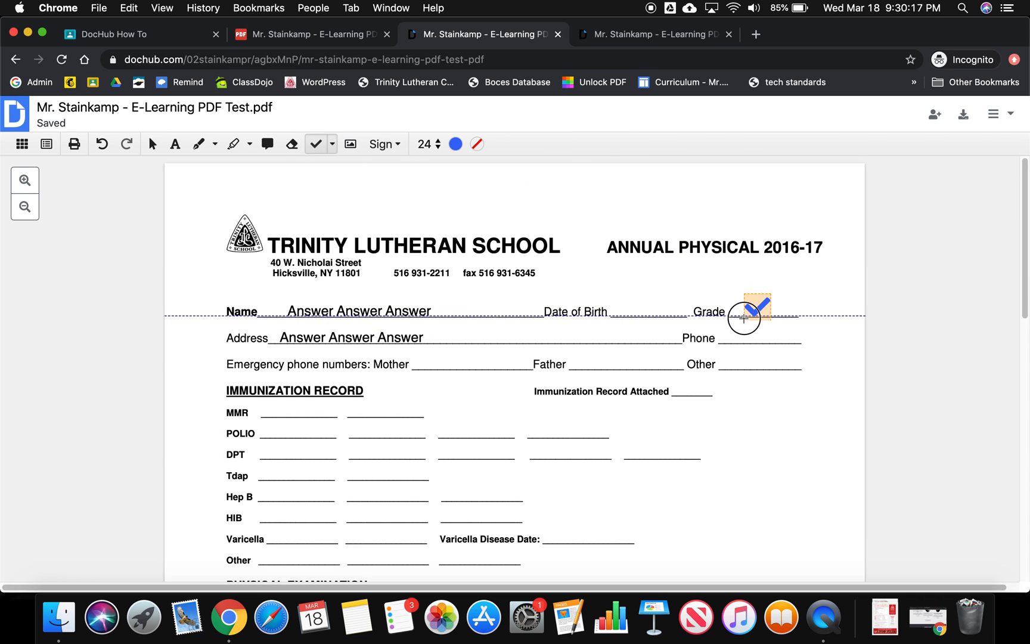
left_click_drag(756, 311, 648, 310)
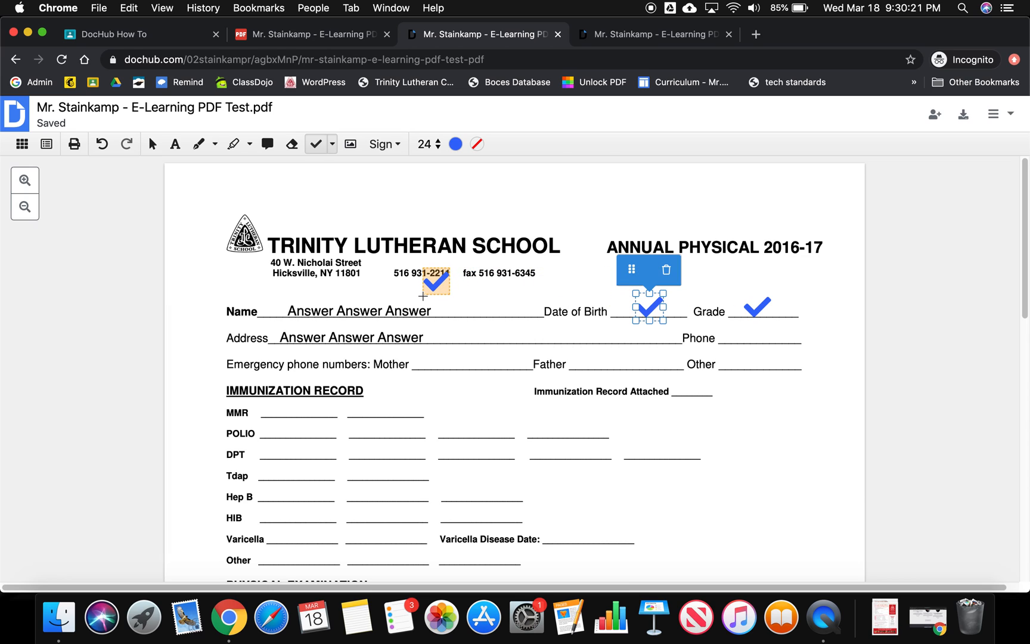
left_click_drag(435, 282, 350, 309)
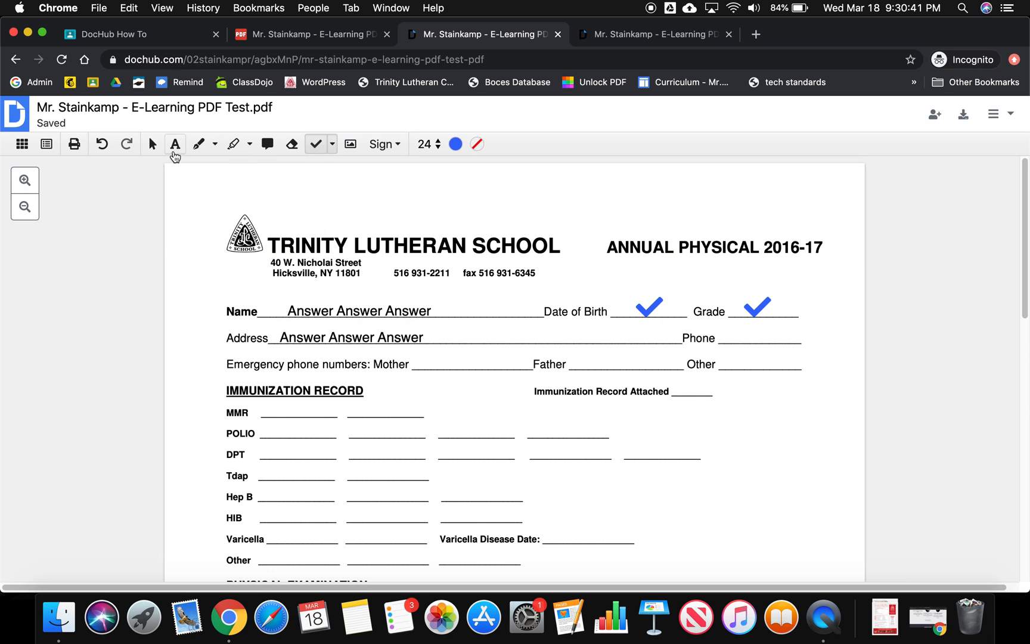
Edit the Name text box to remove the last word, leaving 'Answer Answer'
left_click(175, 144)
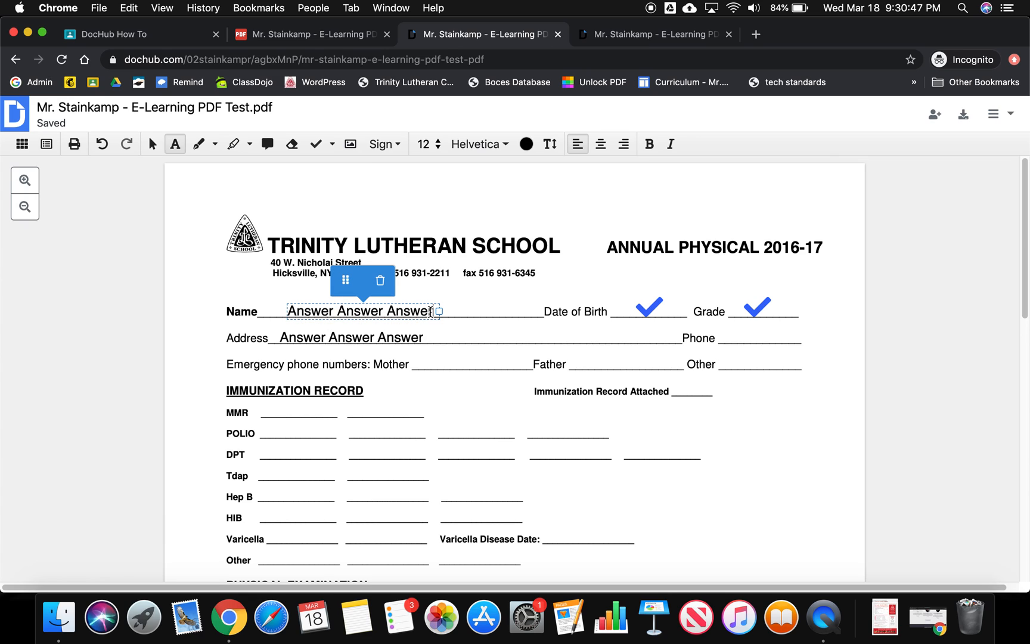
key("Backspace")
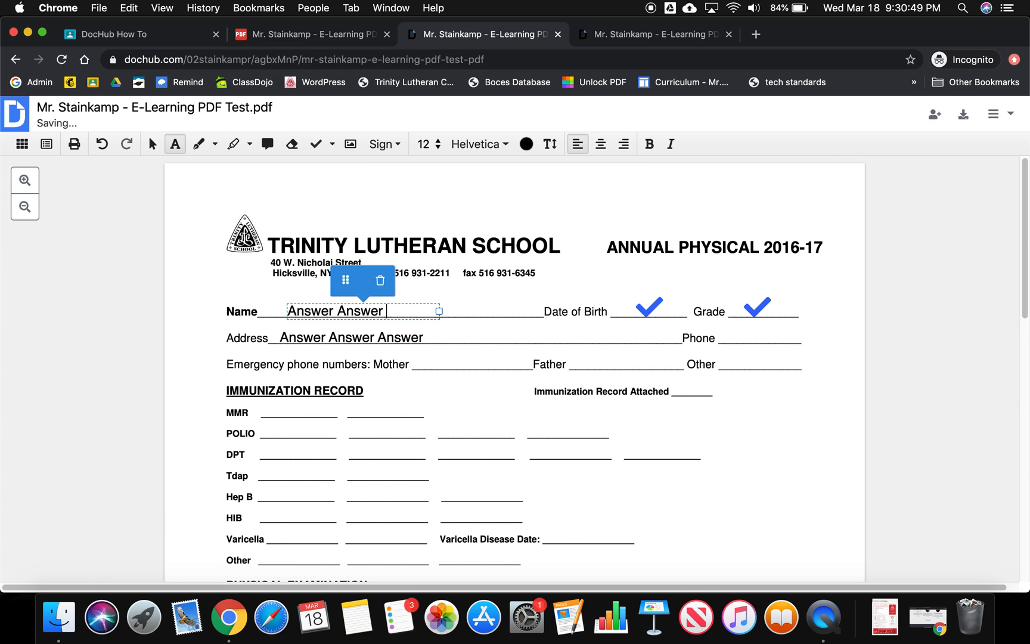
type("ANSWER")
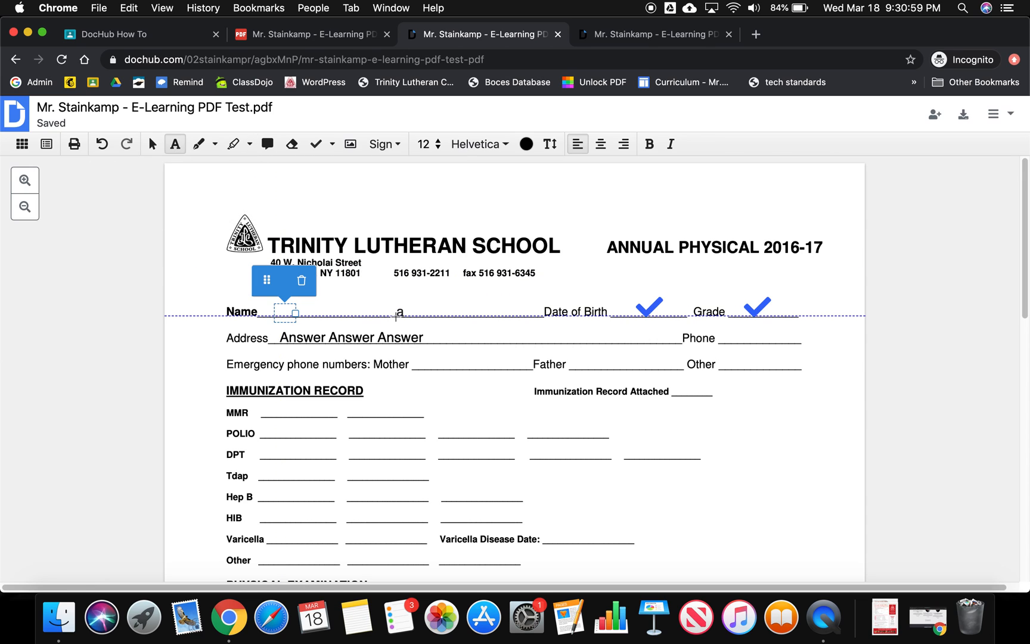
type("Answer Answer")
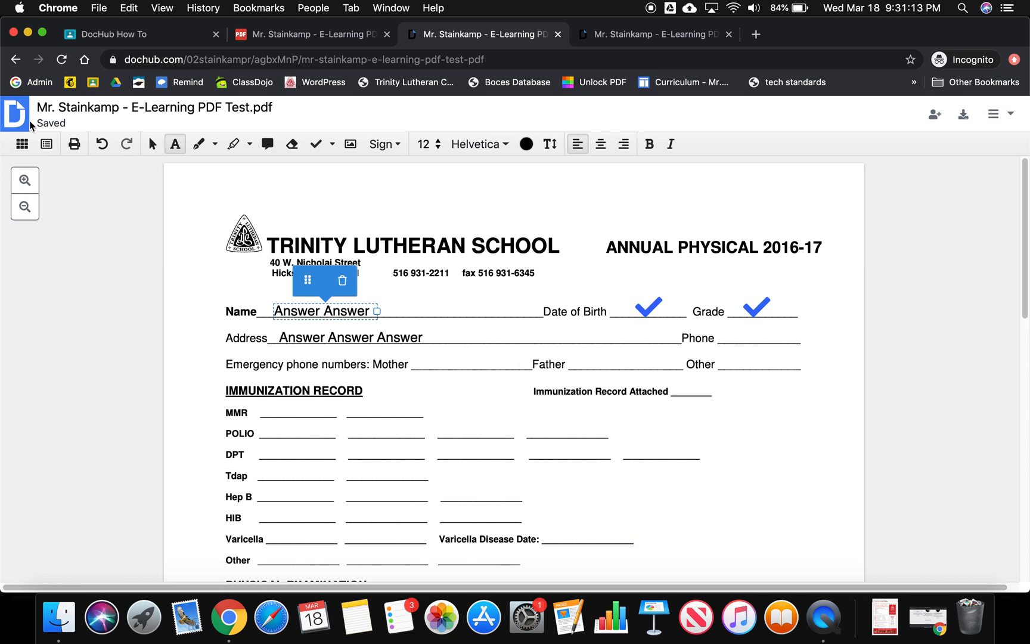
mouse_move(44, 128)
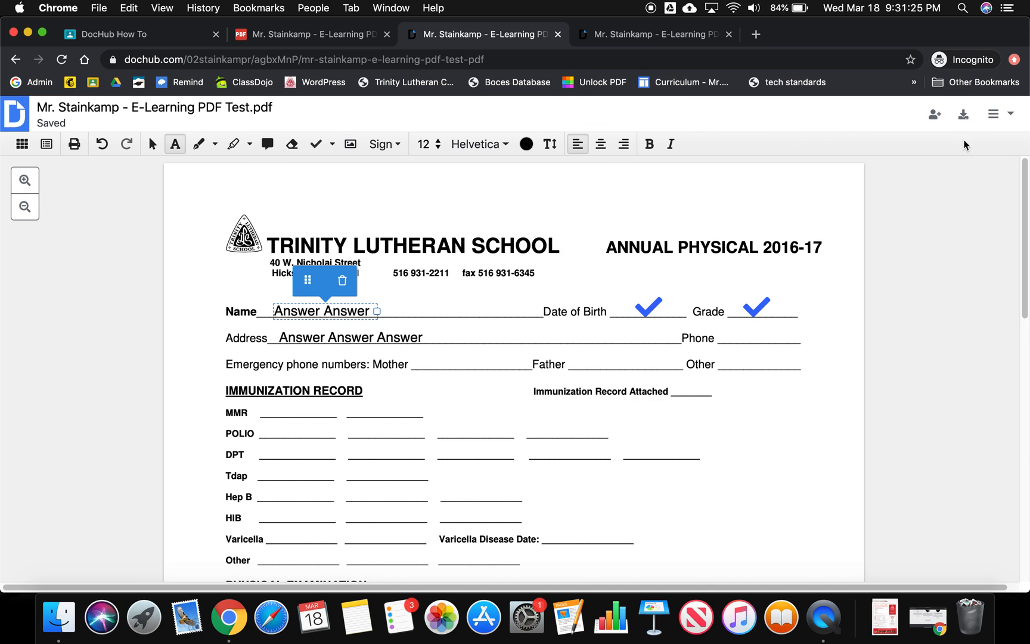
mouse_move(964, 114)
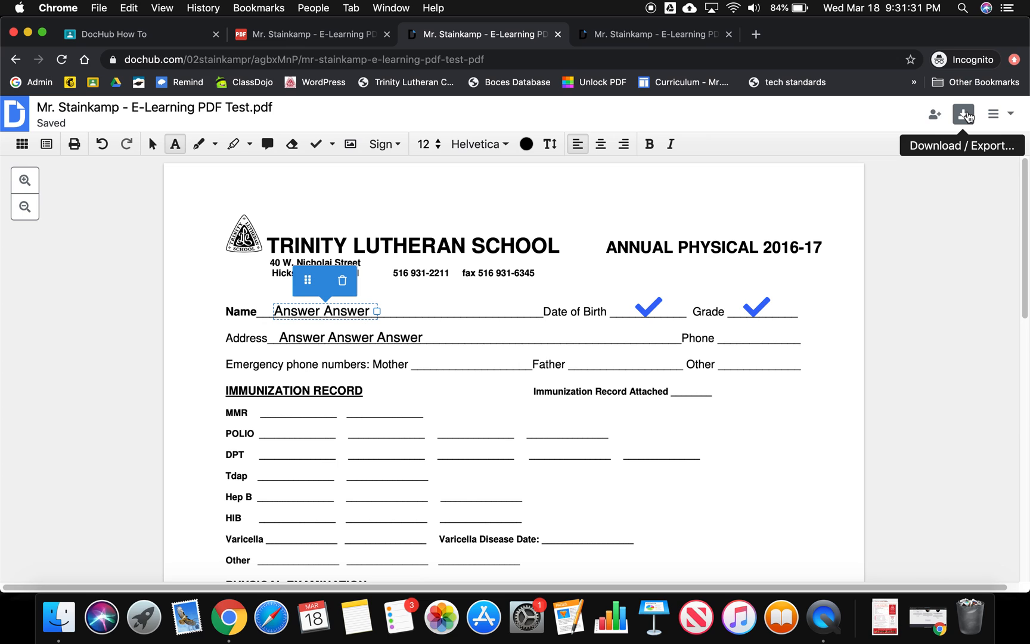
Export the form to Google Drive, updating the existing file with a revision
left_click(962, 115)
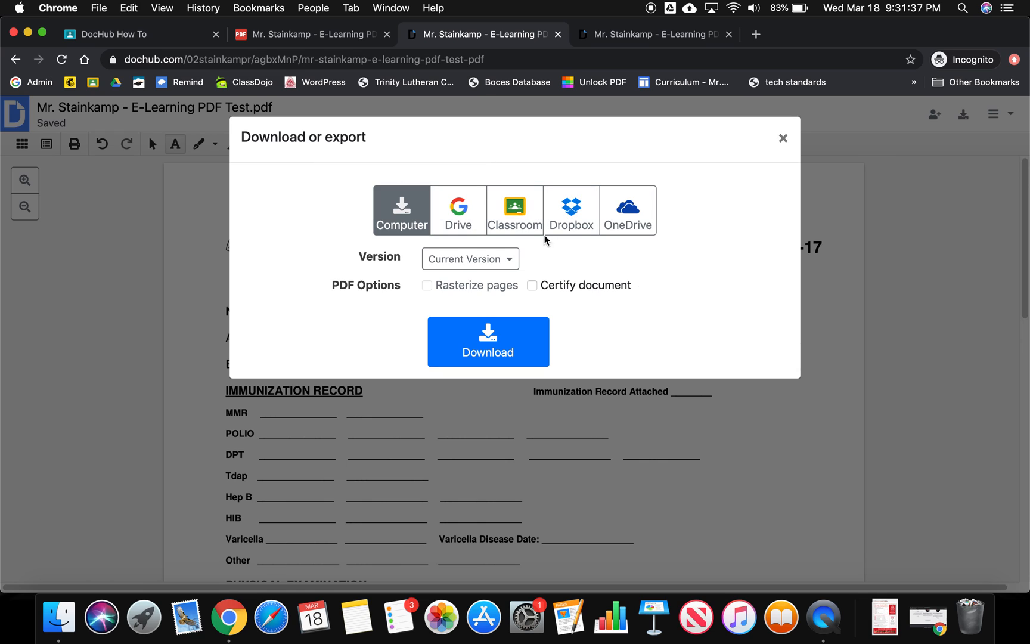
mouse_move(515, 224)
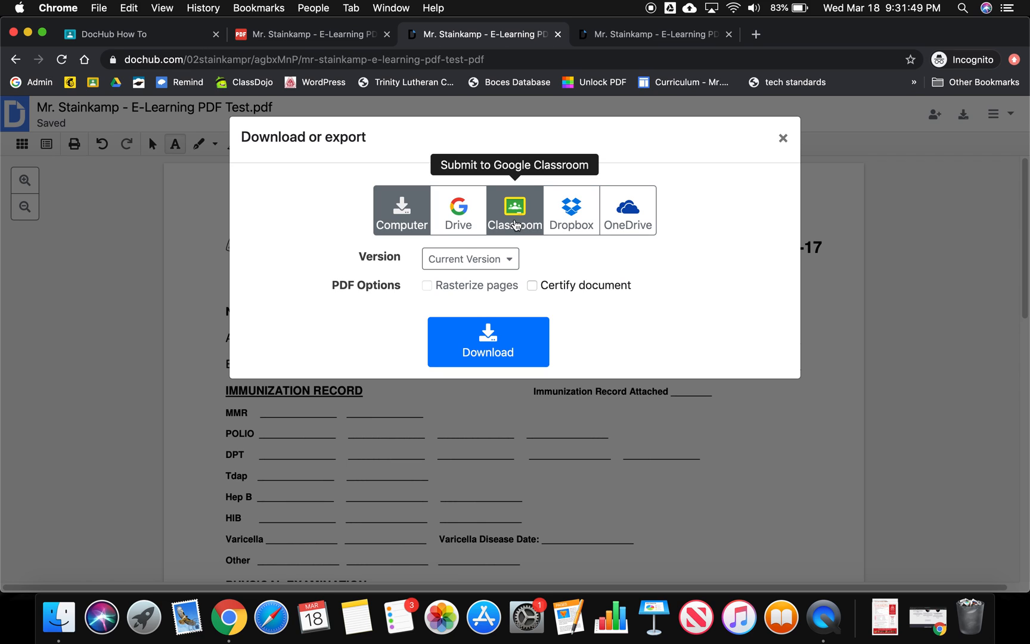
mouse_move(458, 216)
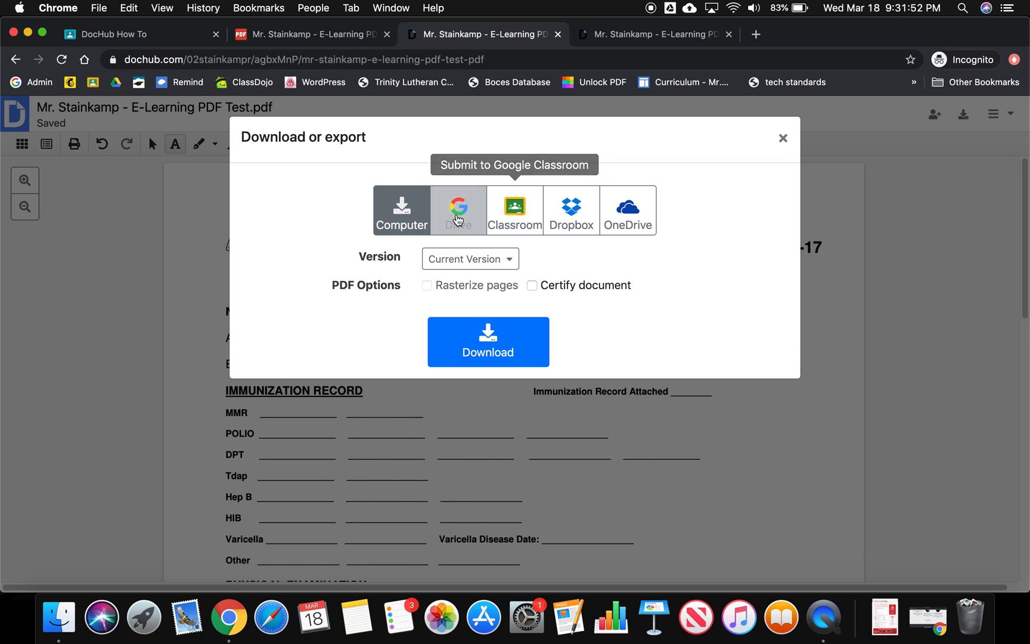
mouse_move(457, 222)
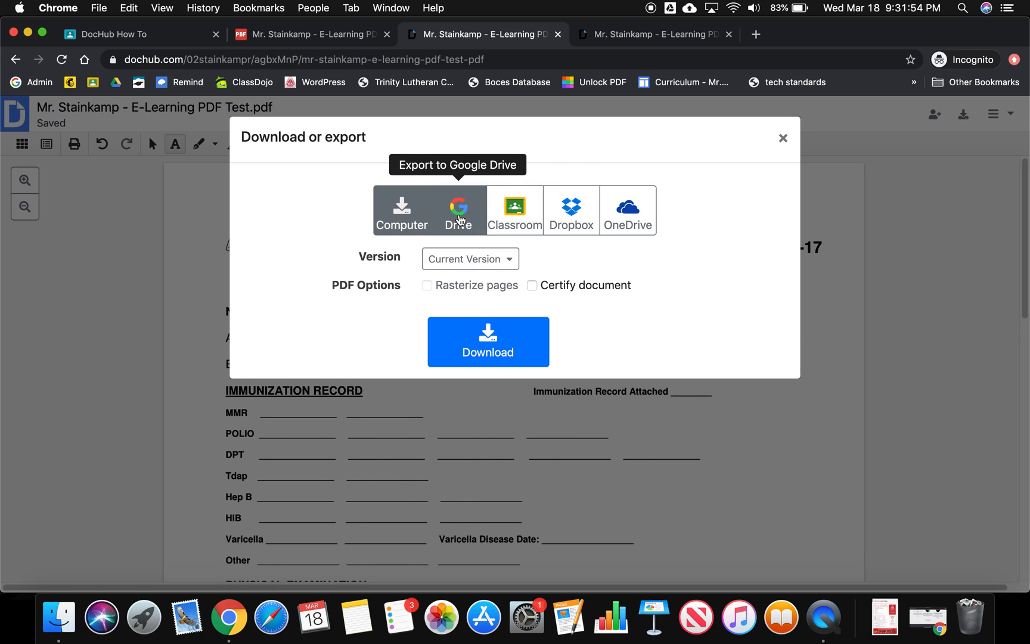
left_click(457, 211)
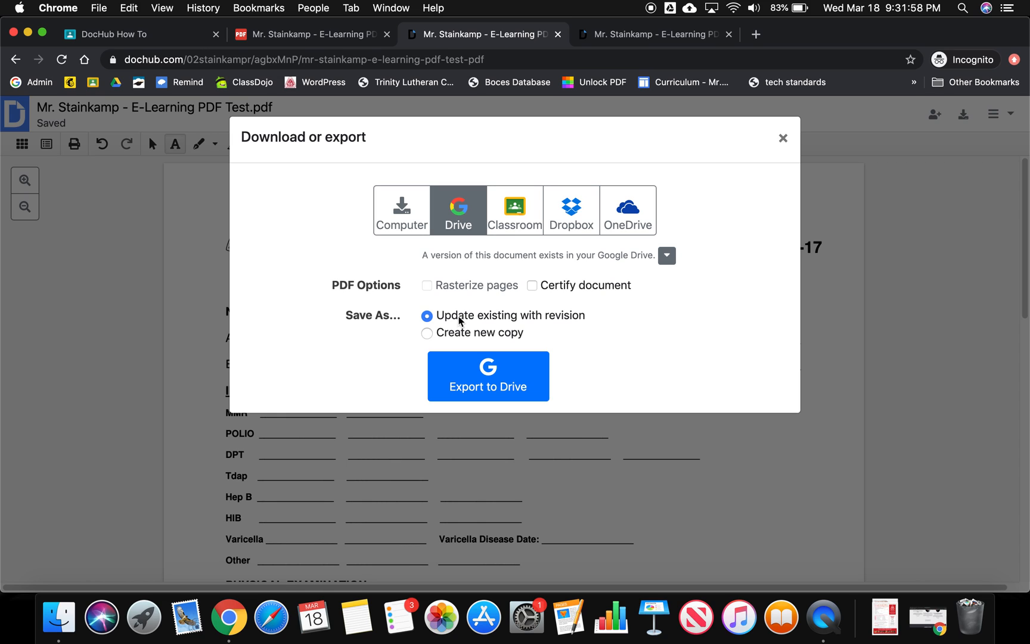
mouse_move(423, 321)
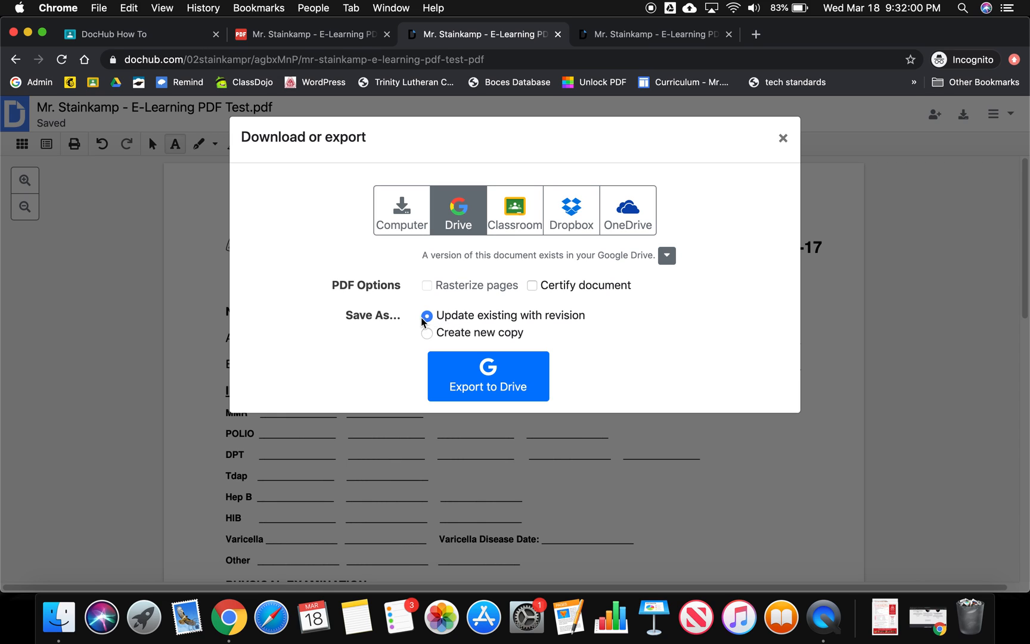
mouse_move(552, 325)
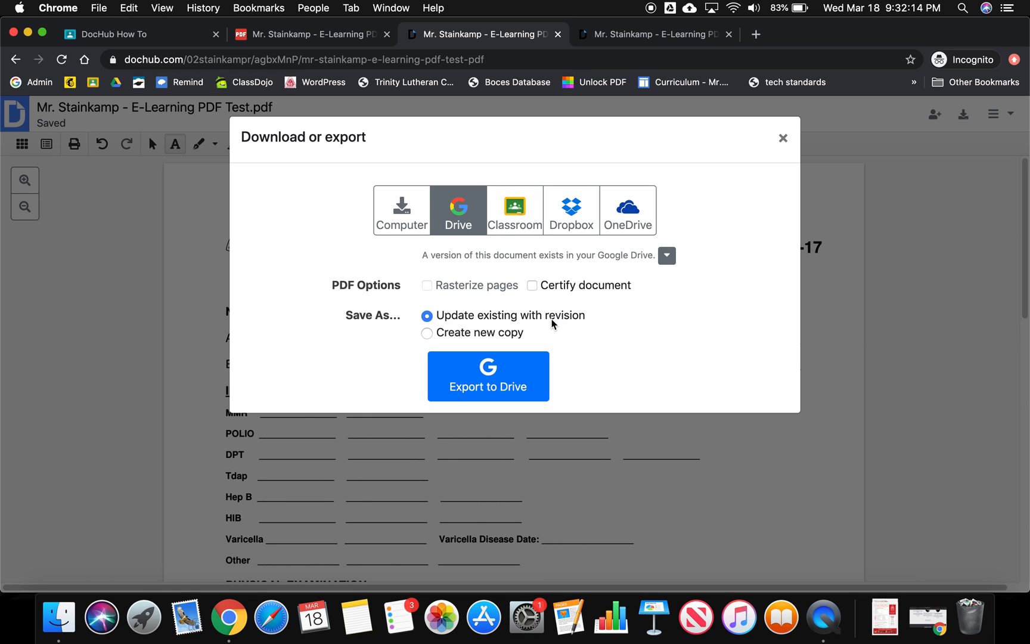
mouse_move(541, 321)
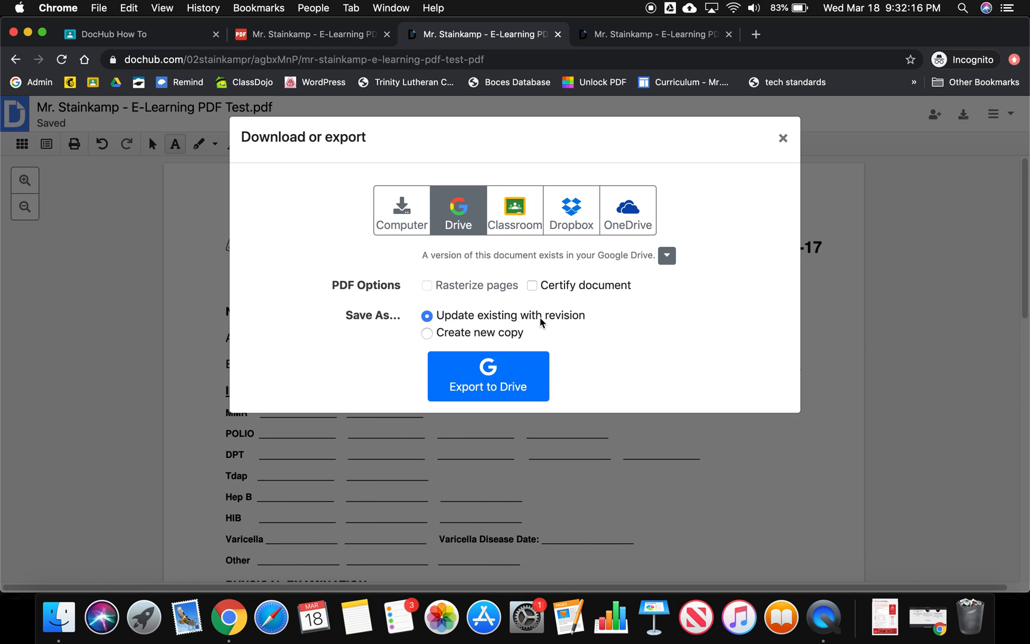
mouse_move(565, 321)
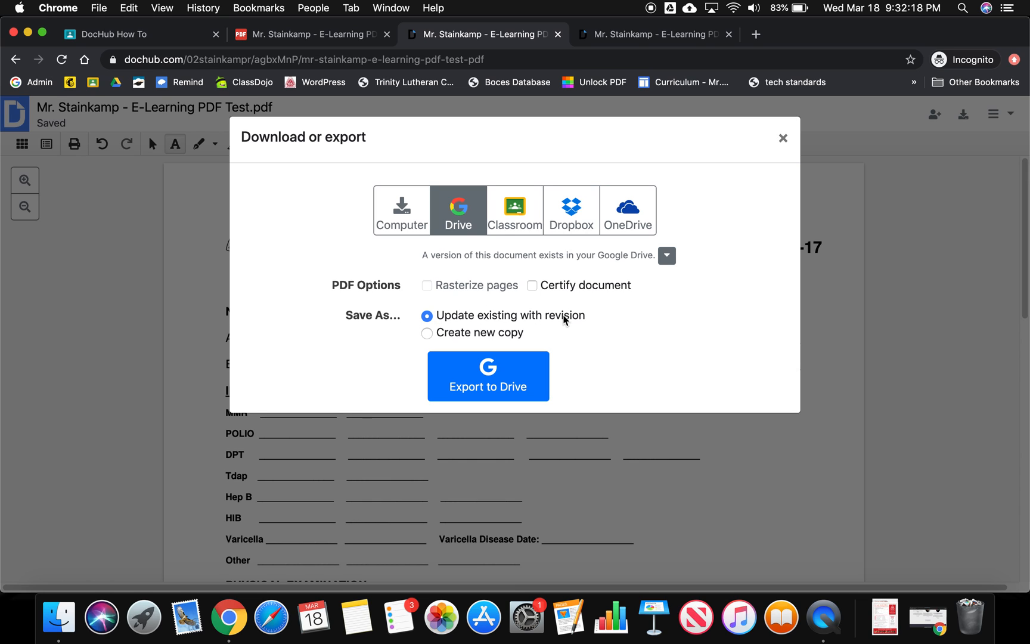
left_click(489, 376)
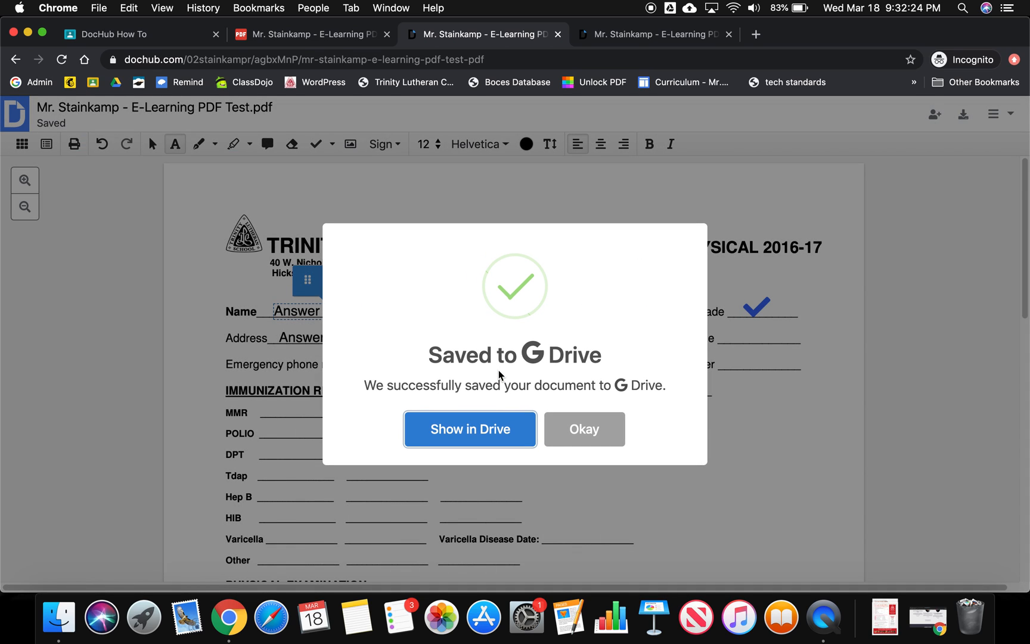
mouse_move(458, 408)
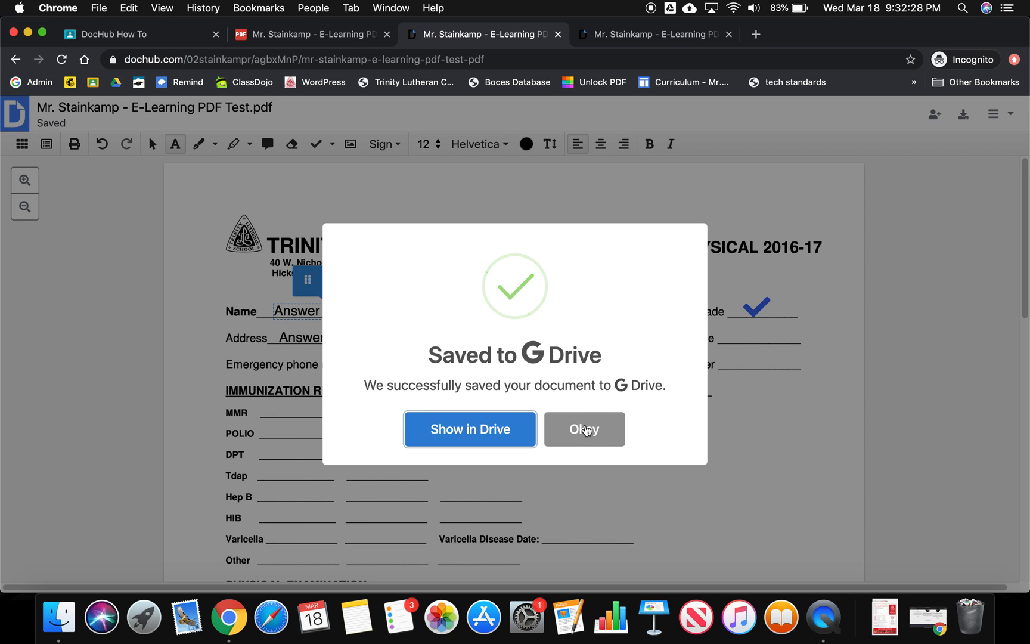
Dismiss the save confirmation, close DocHub and Drive tabs, and exit the PDF preview
left_click(584, 429)
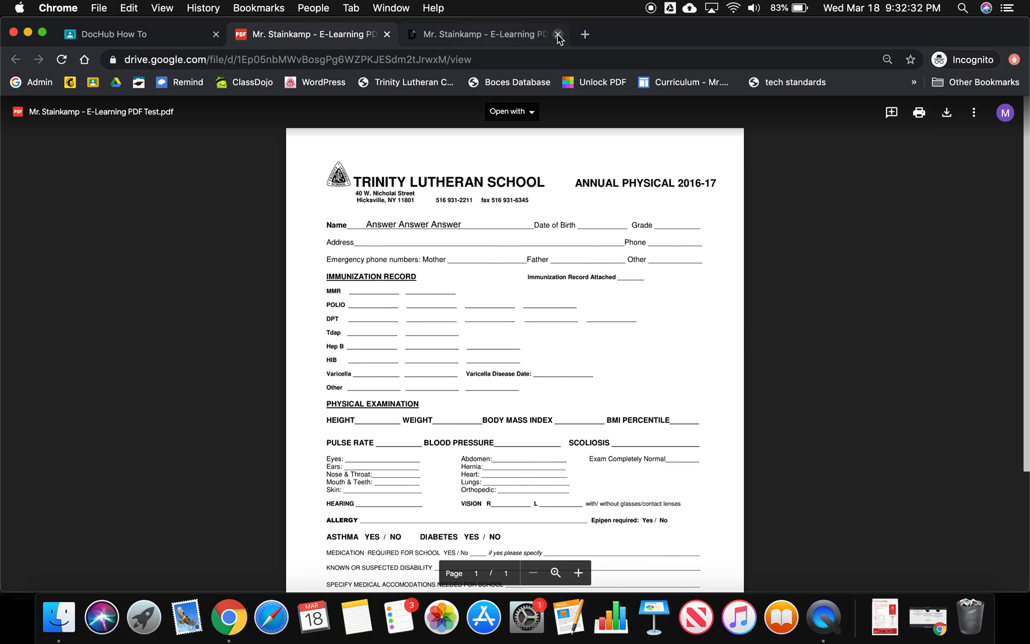
left_click(559, 34)
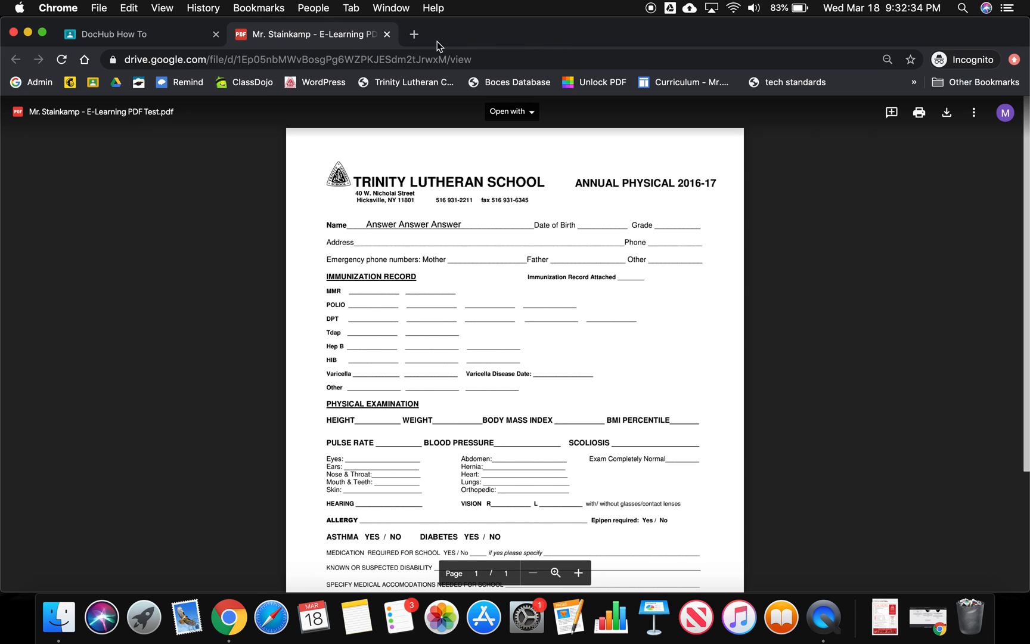
left_click(388, 34)
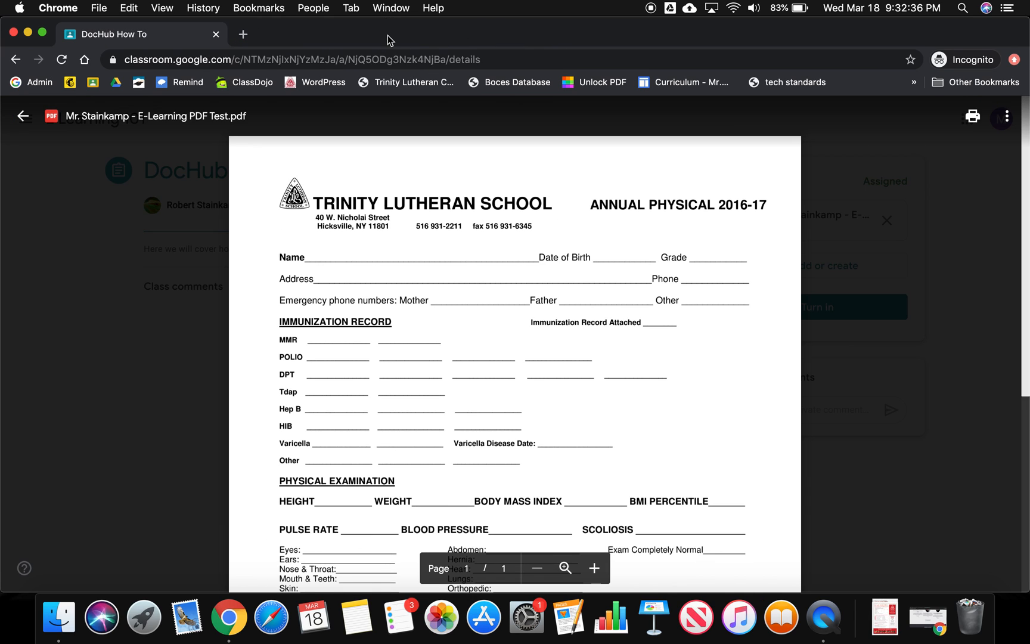
mouse_move(234, 225)
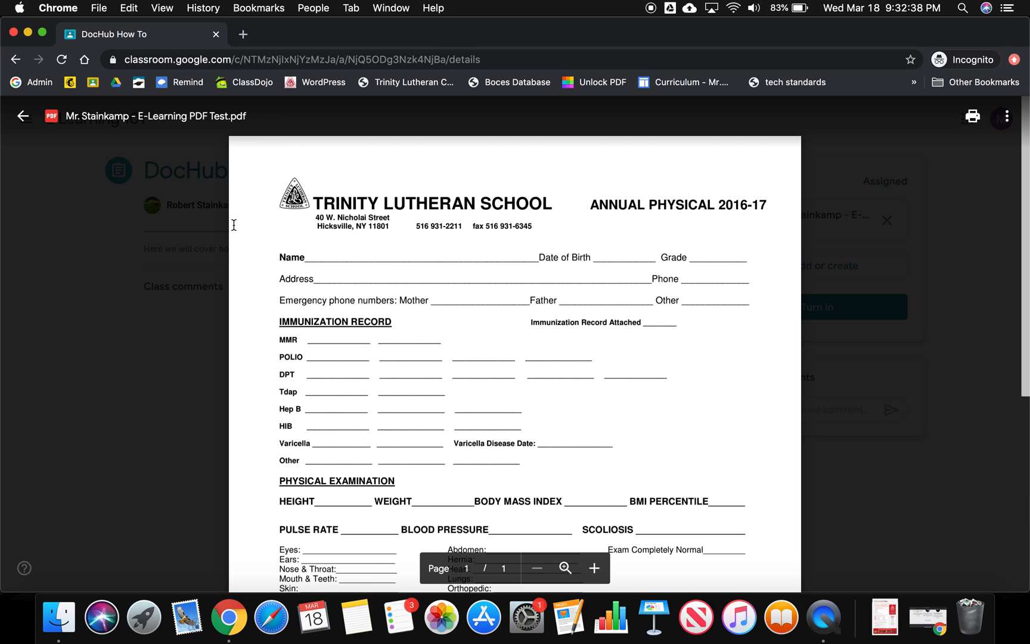
mouse_move(507, 237)
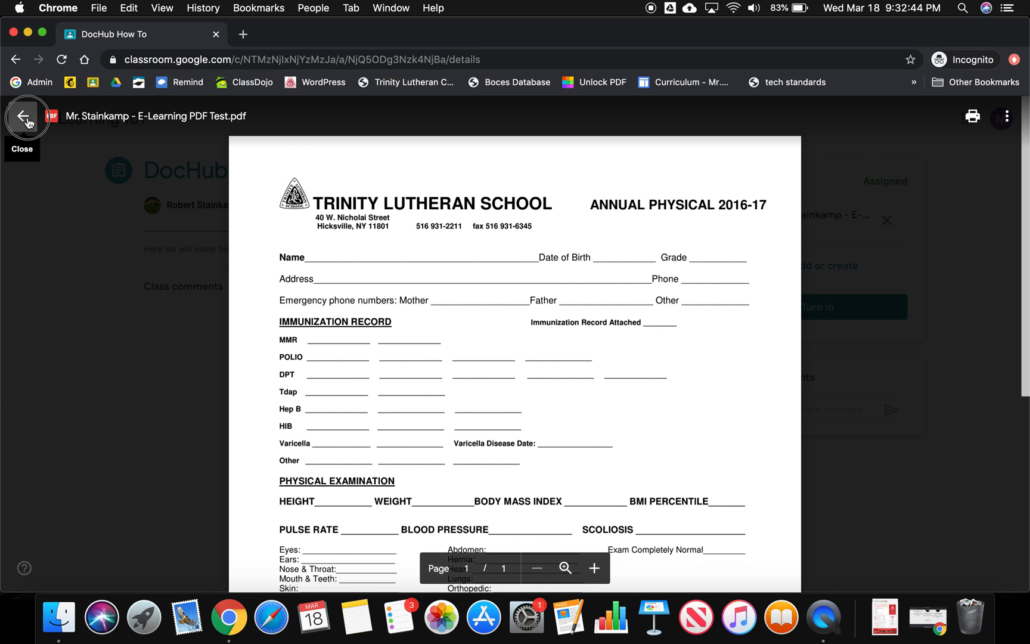
left_click(26, 116)
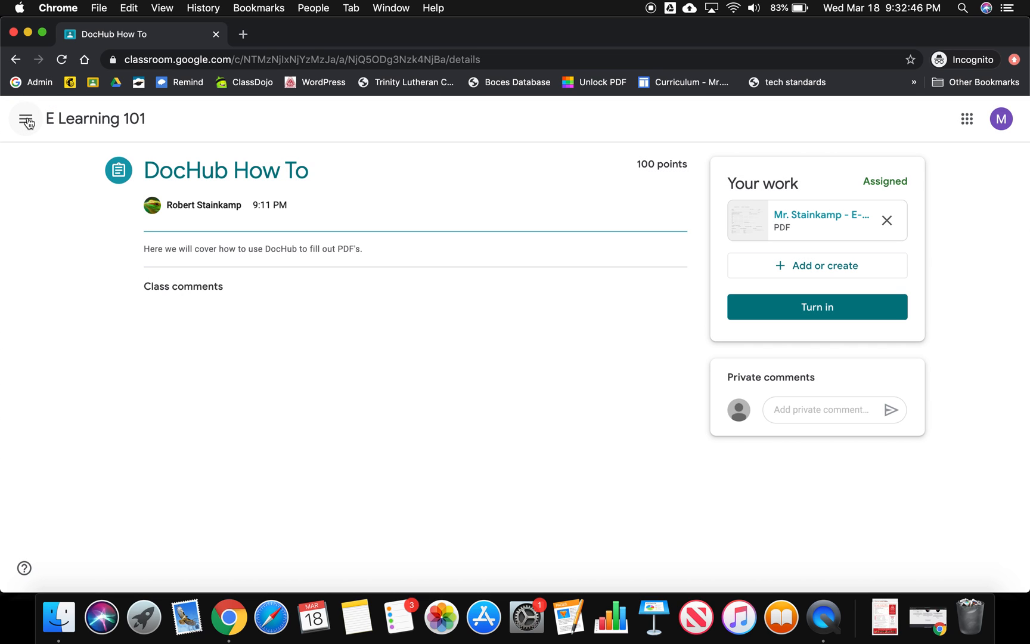
mouse_move(509, 316)
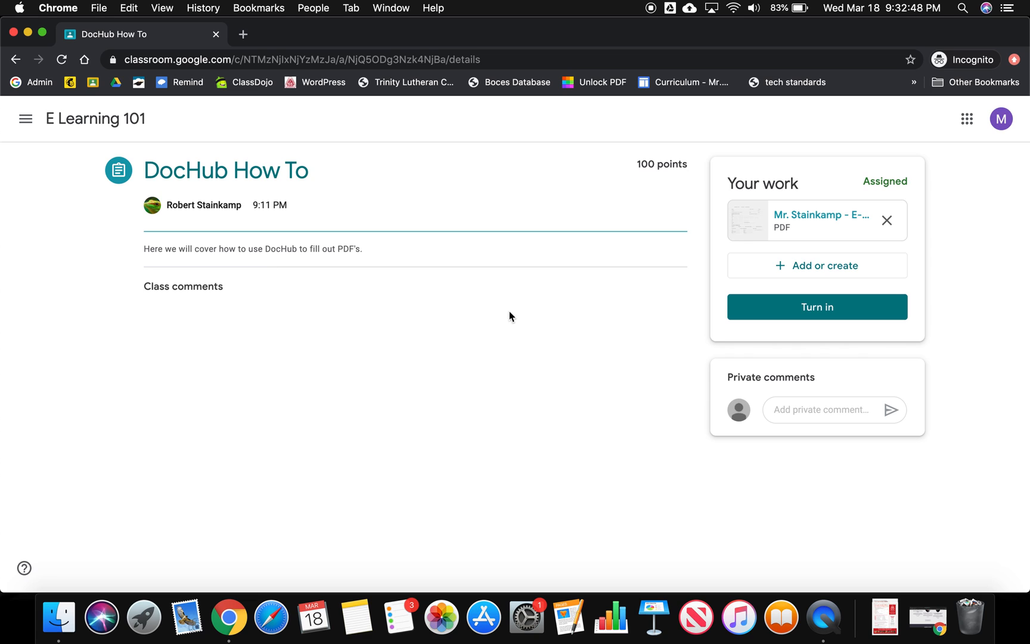
mouse_move(761, 224)
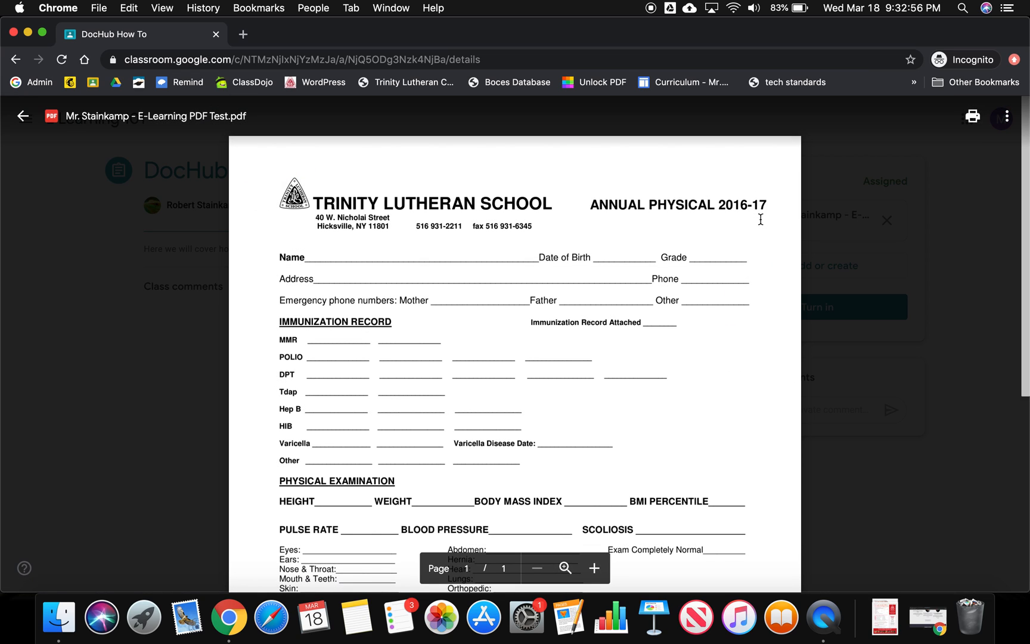
mouse_move(165, 303)
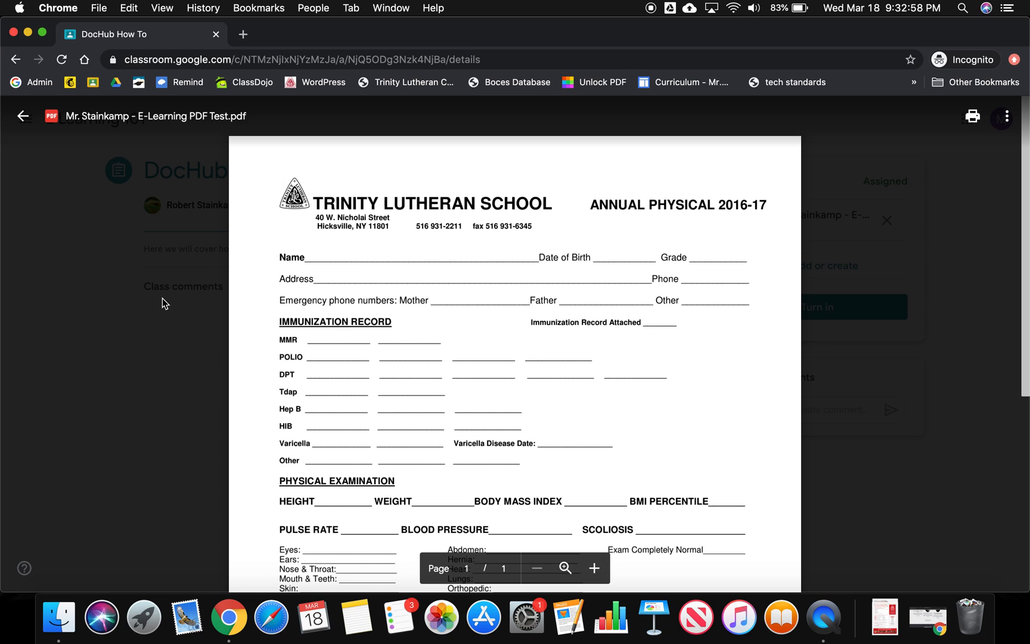
left_click(21, 114)
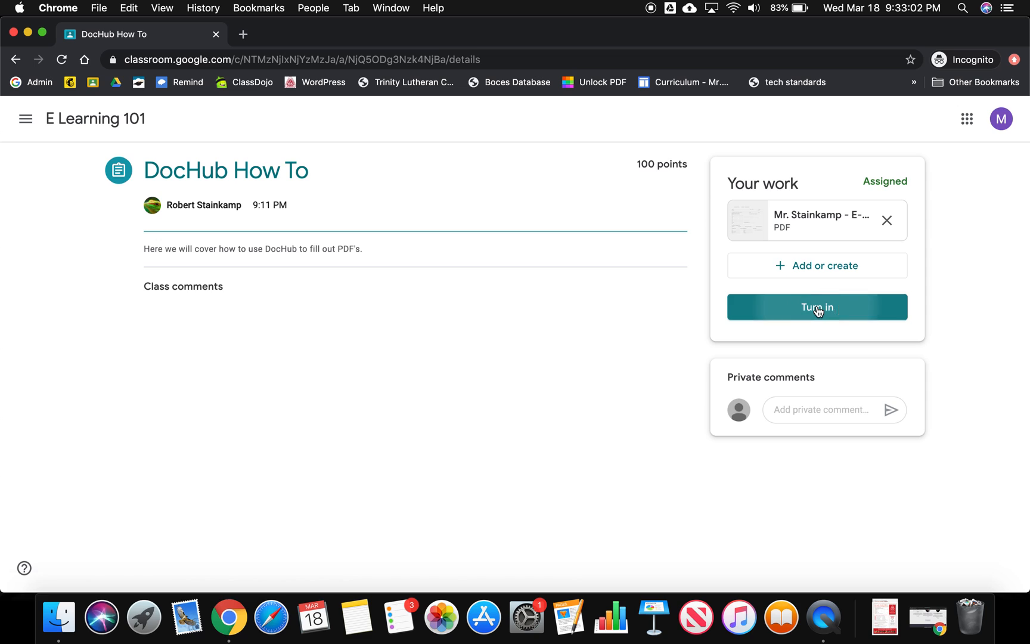
Turn in the assignment with its PDF attachment and confirm the submission
left_click(817, 307)
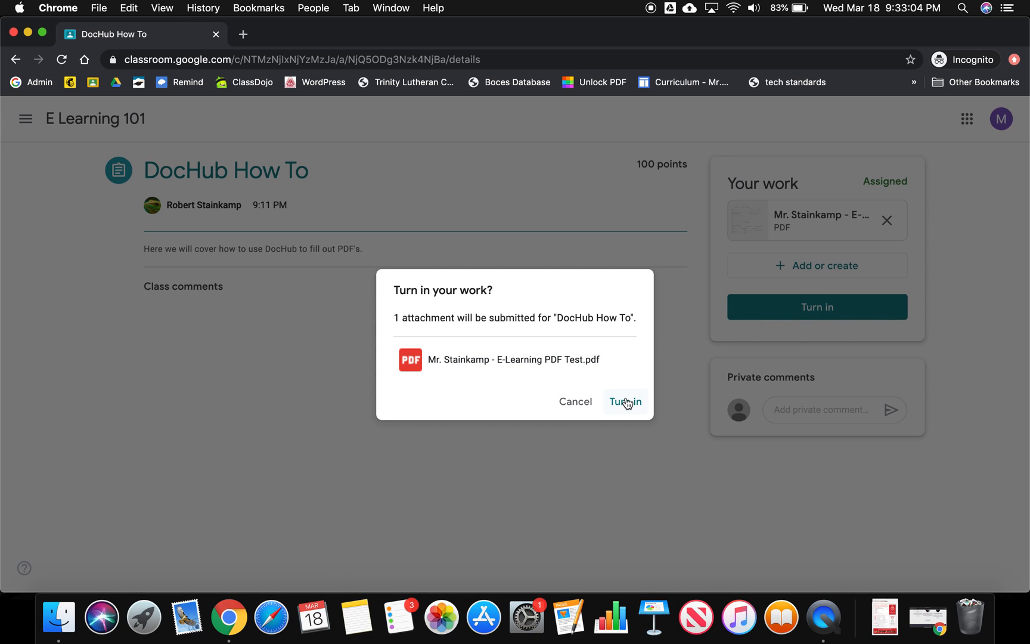
left_click(625, 401)
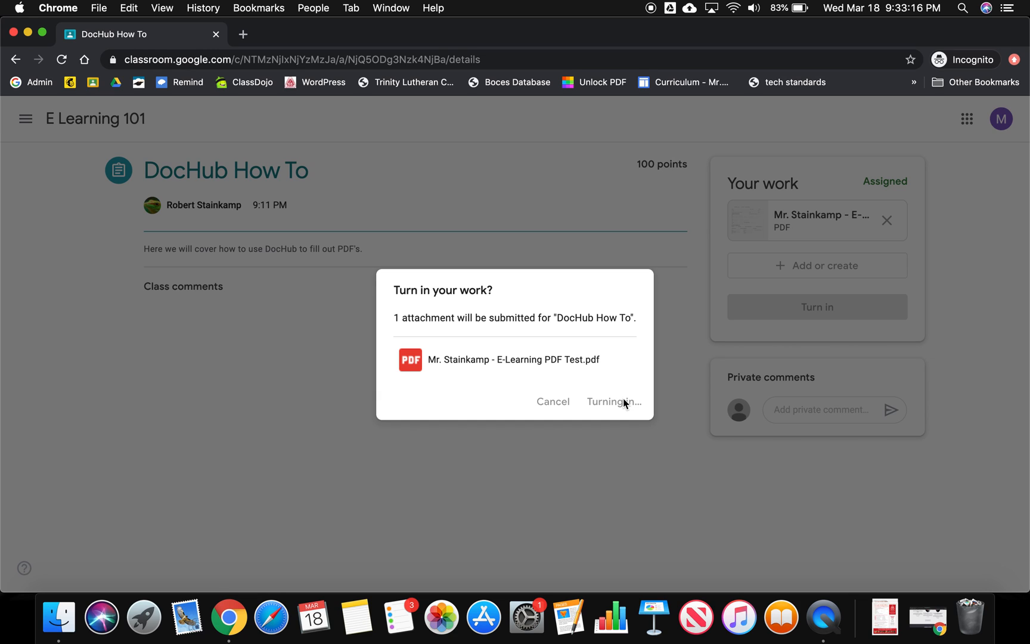
left_click(610, 401)
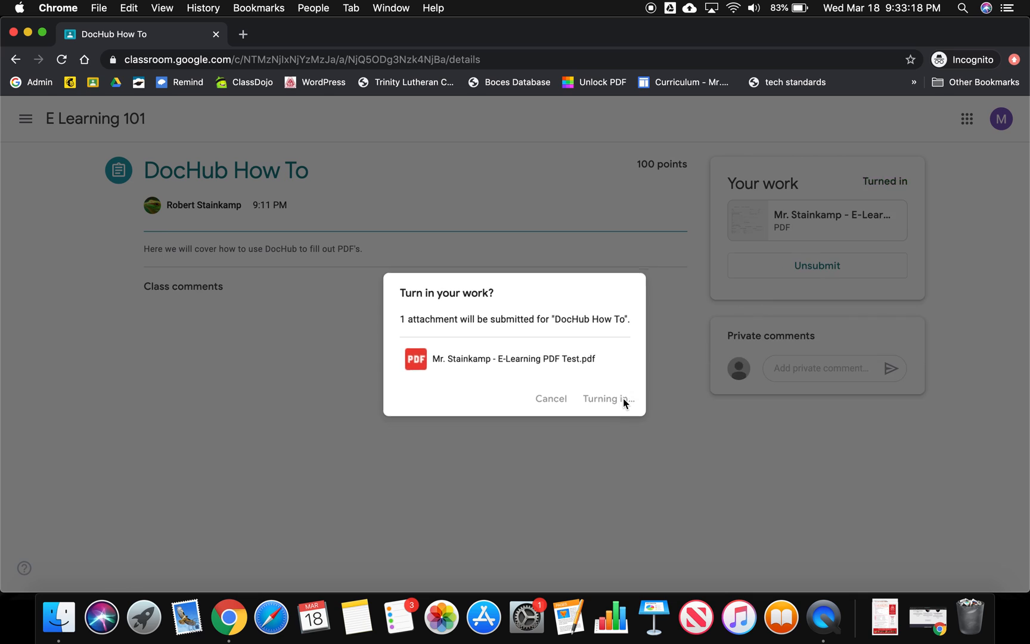
left_click(608, 399)
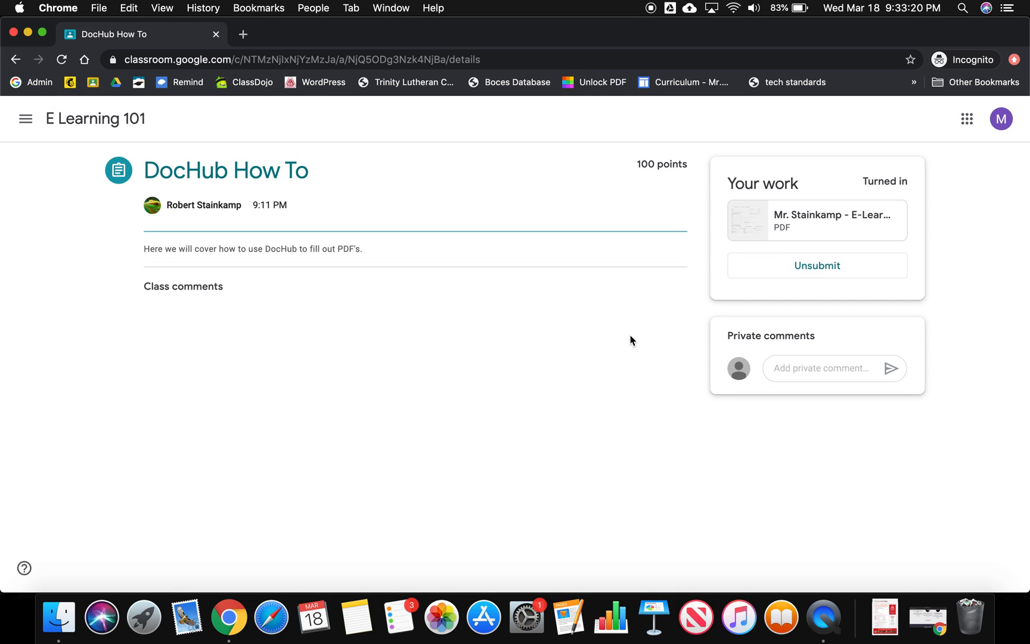
mouse_move(818, 218)
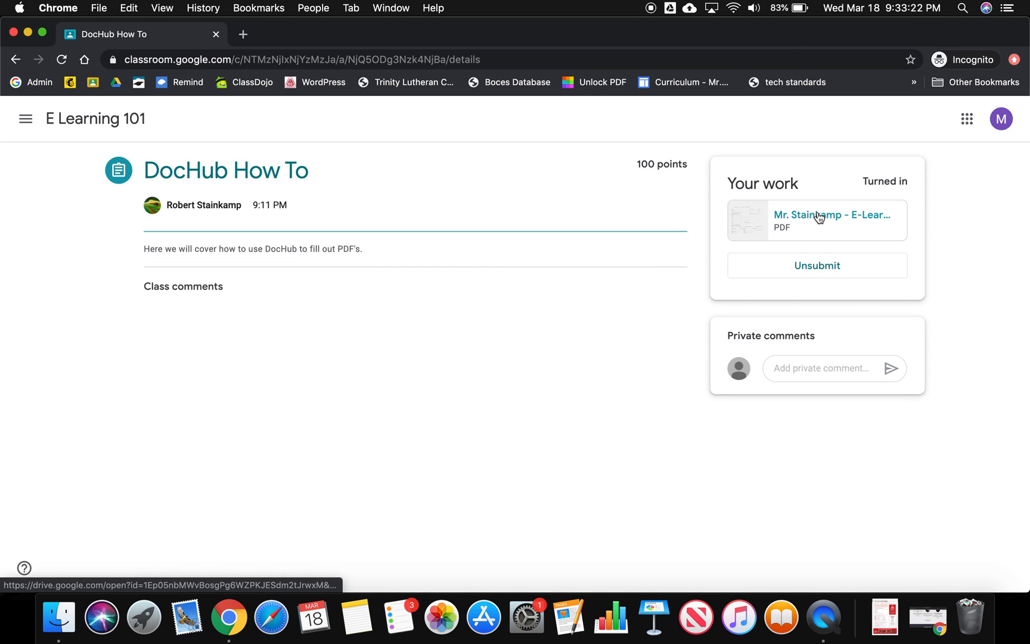
Preview the turned-in PDF, open it in a separate Drive tab, then return to Classroom
left_click(818, 218)
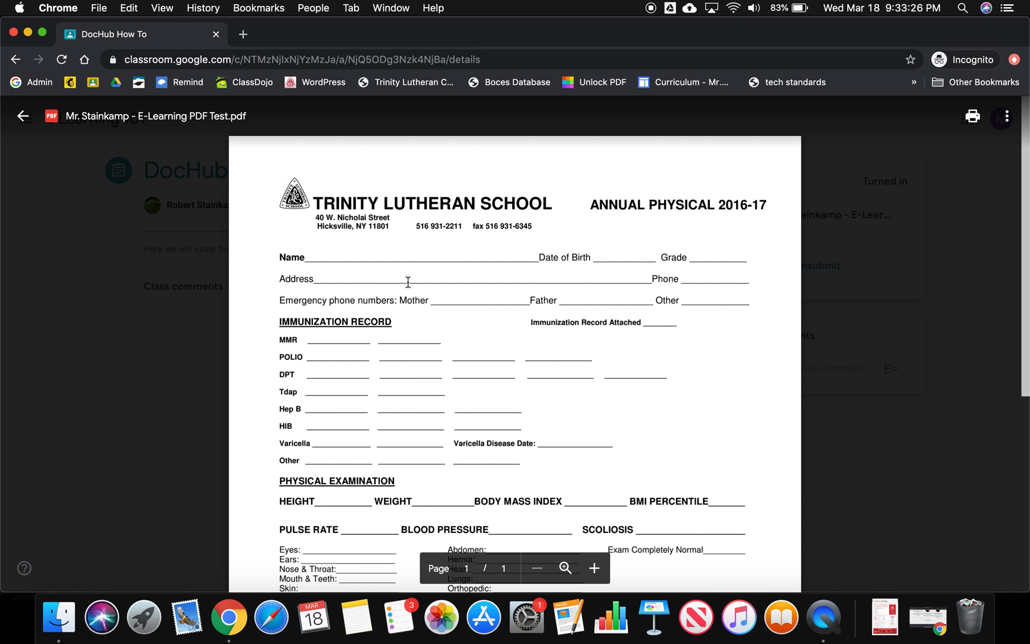
mouse_move(1005, 117)
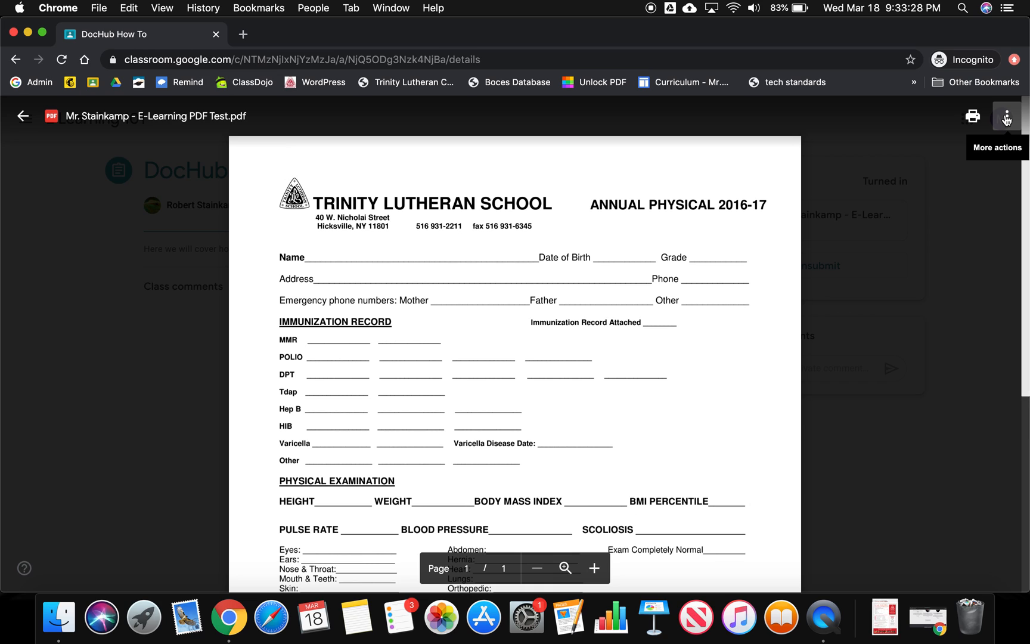
left_click(1007, 116)
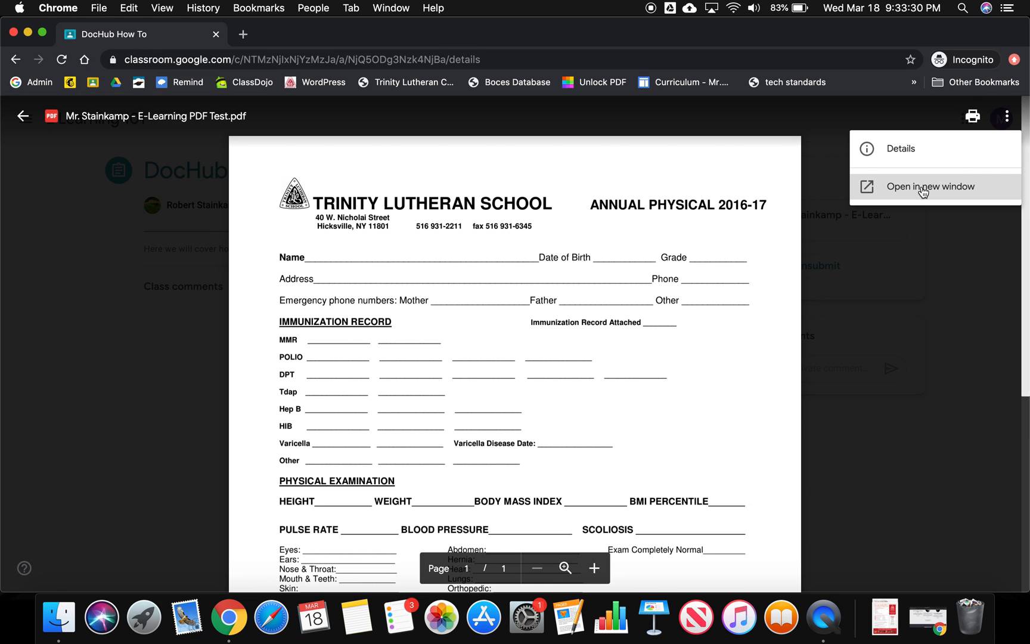
left_click(925, 186)
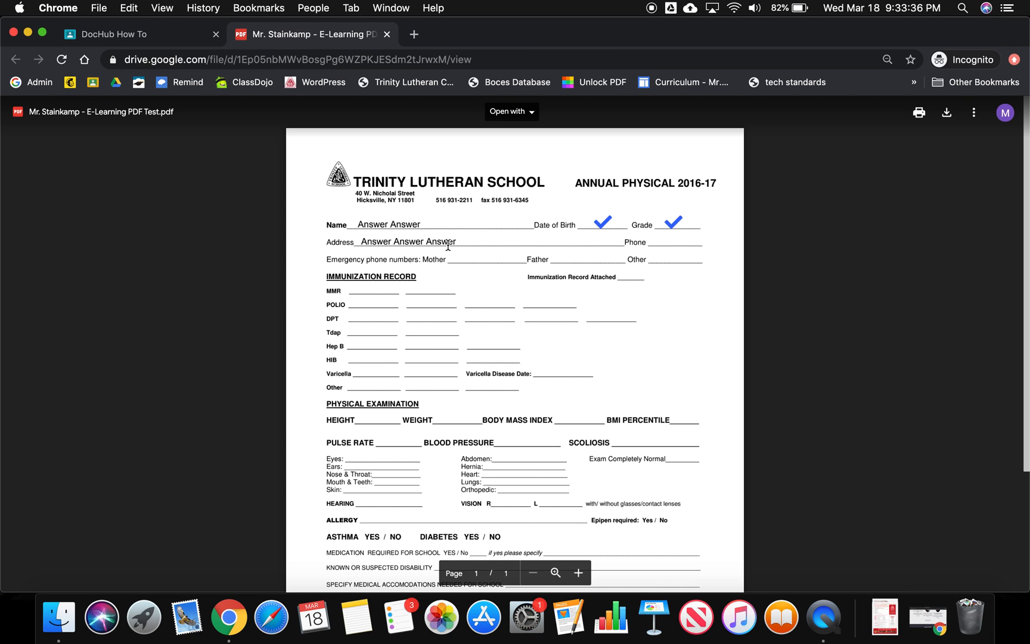
mouse_move(674, 220)
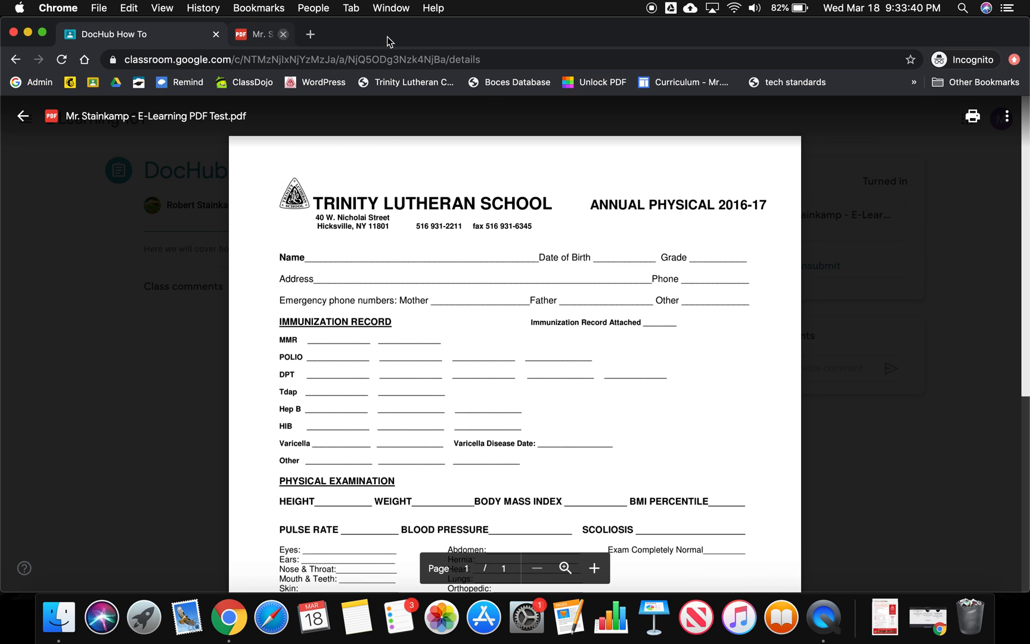
left_click(289, 34)
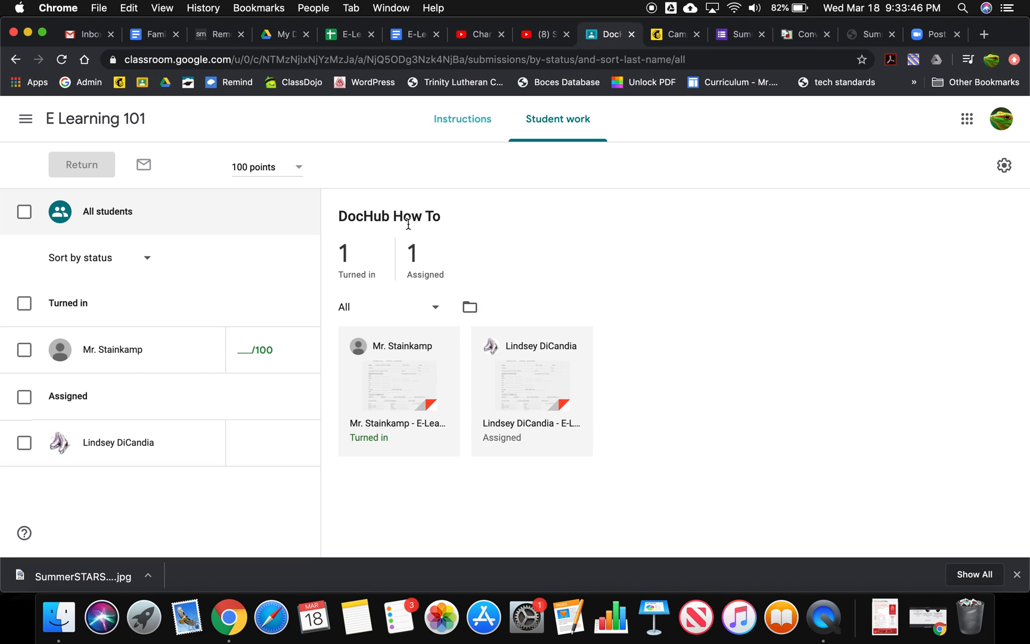
mouse_move(398, 383)
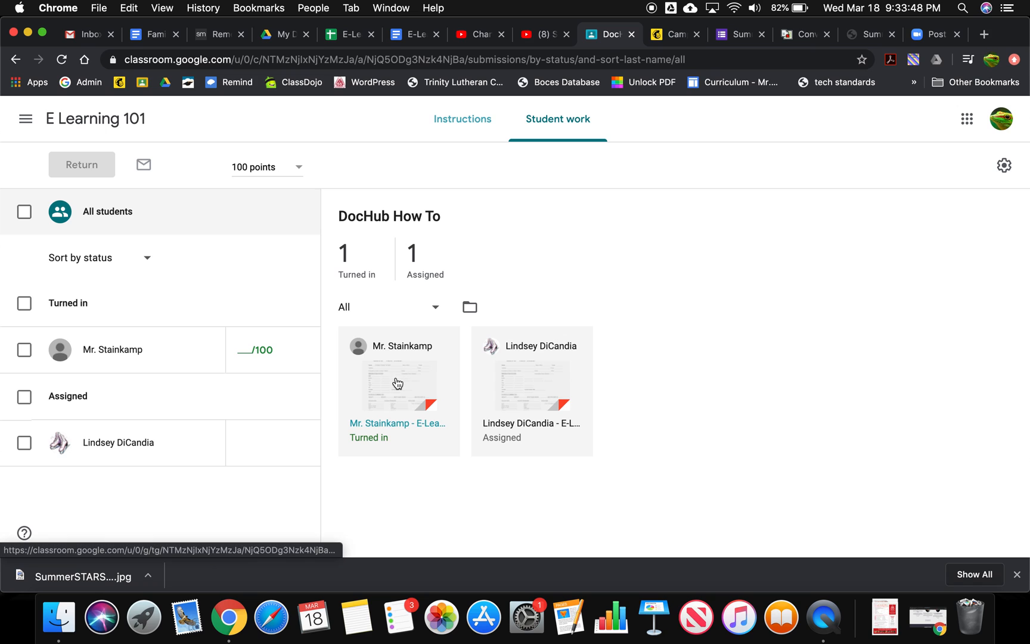
Open the student's turned-in submission card in the grading view
left_click(397, 383)
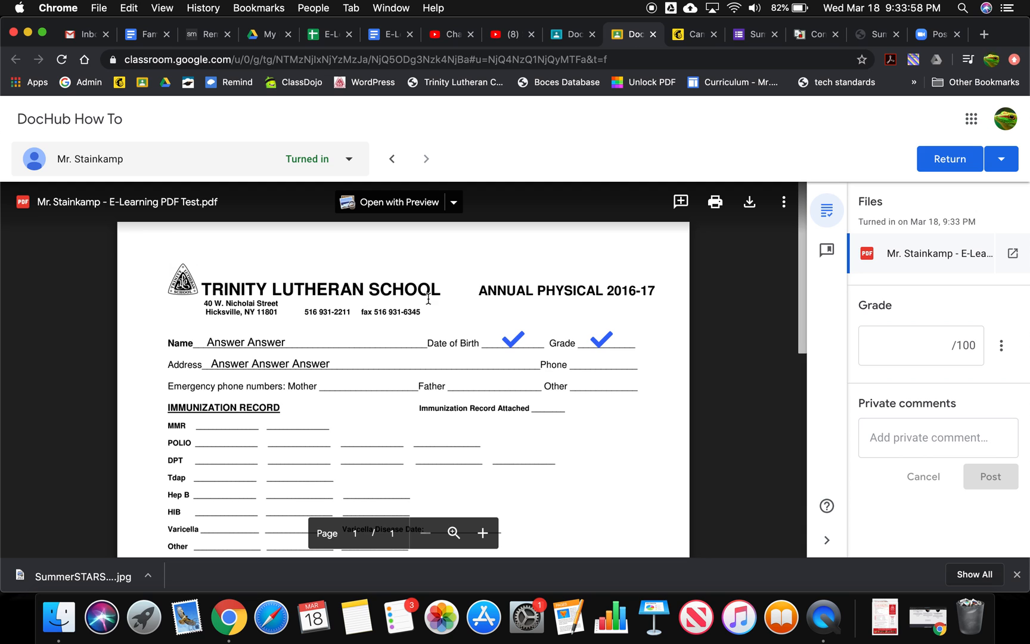
mouse_move(668, 47)
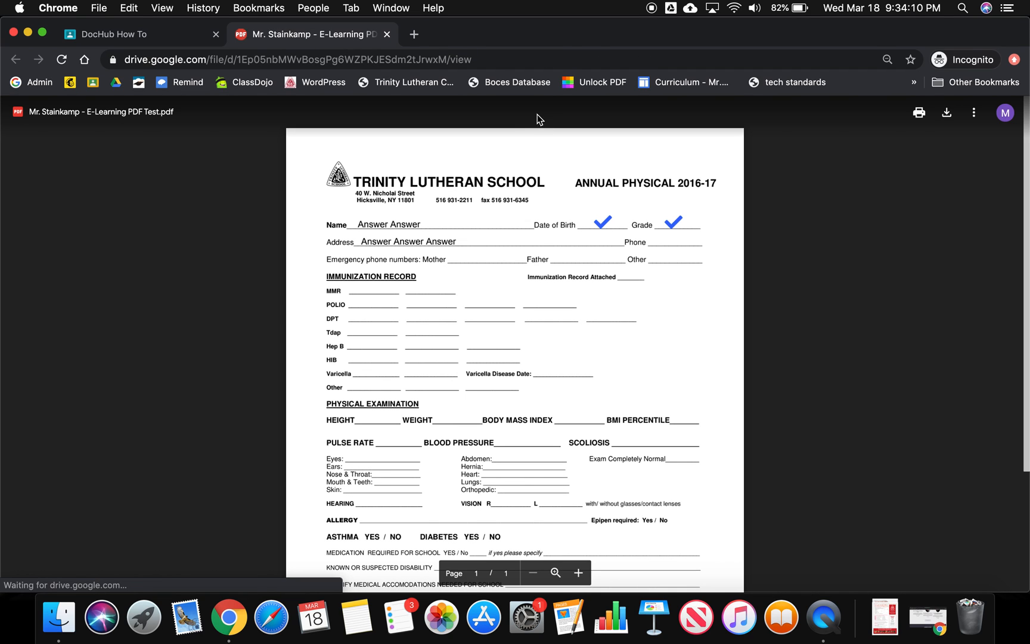
Go to dochub.com in a new tab and sign out of the student account
left_click(511, 111)
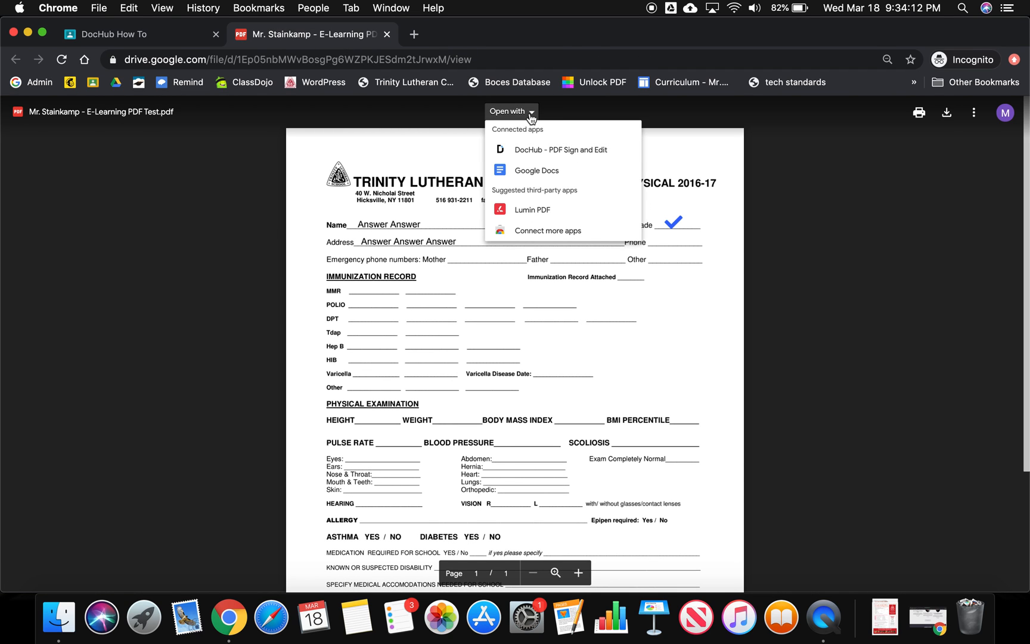
left_click(413, 34)
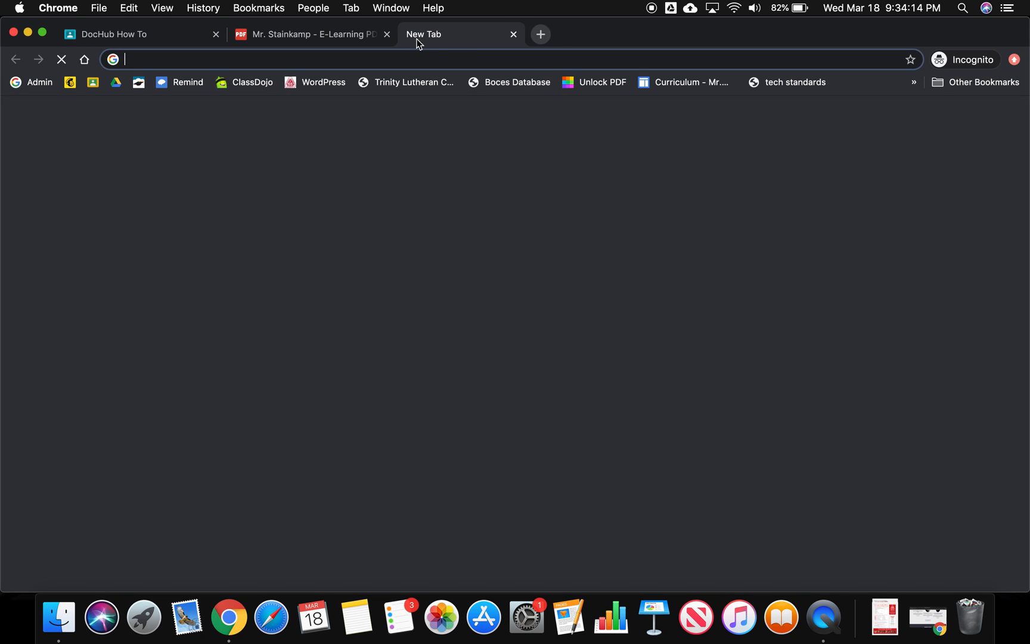
type("docs.google.com")
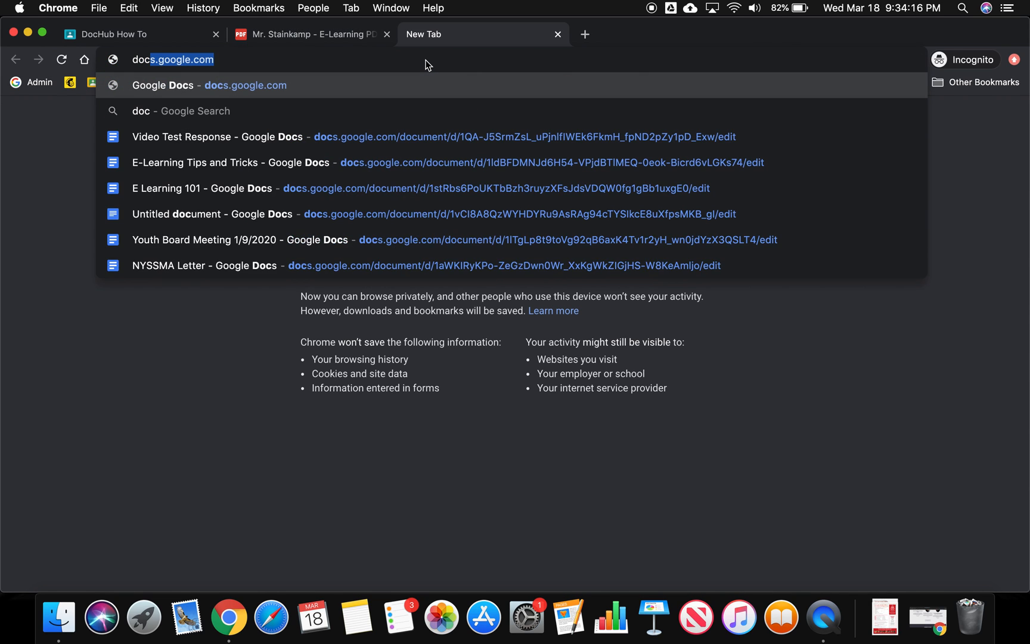
type("dochub.com")
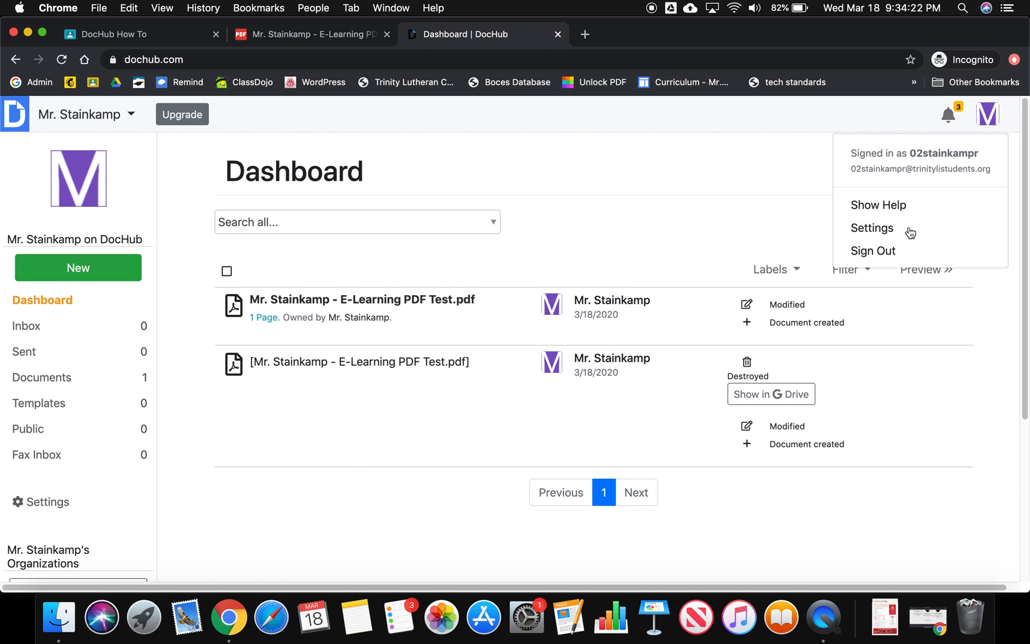
left_click(873, 250)
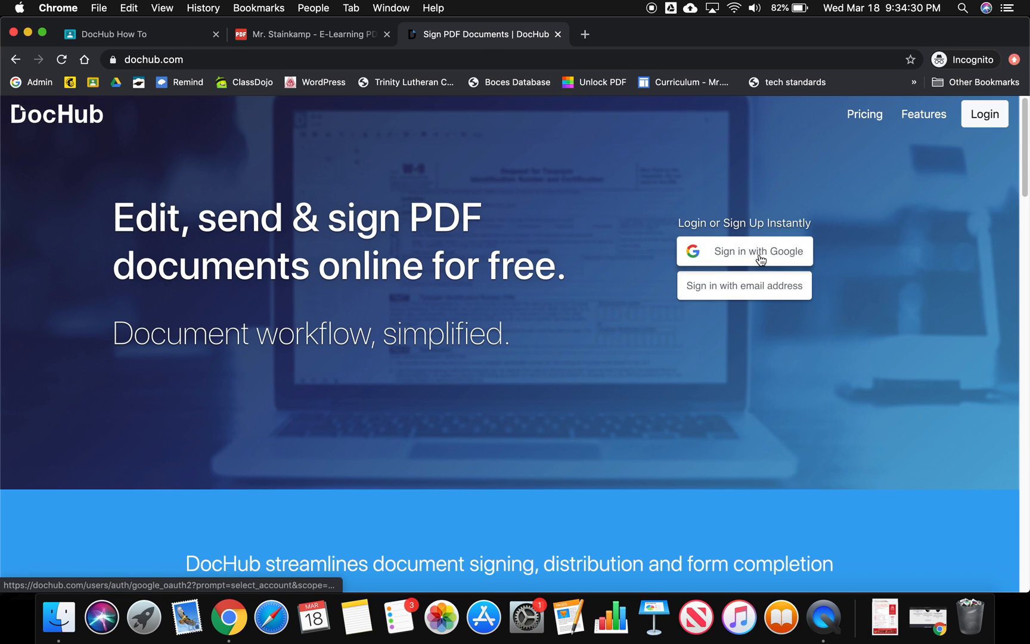
Sign in to DocHub with Google using the school account
left_click(760, 251)
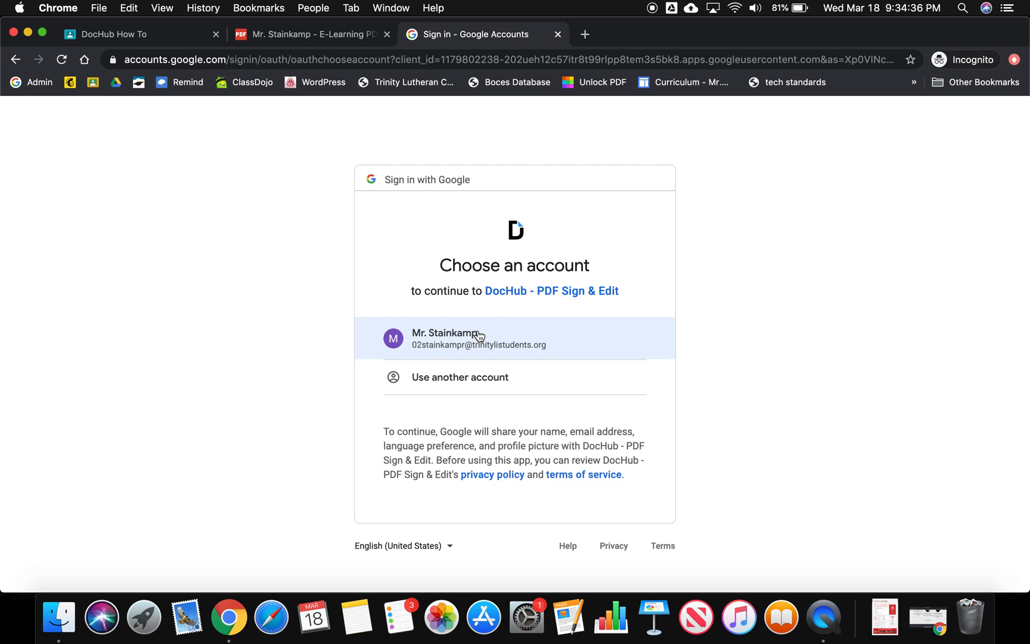
mouse_move(483, 345)
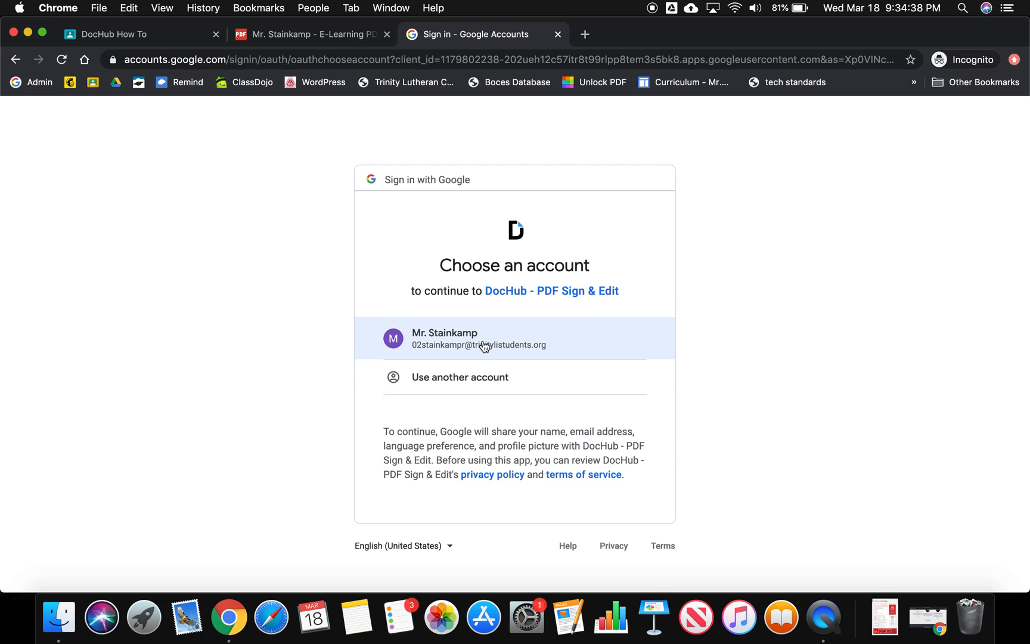
mouse_move(491, 338)
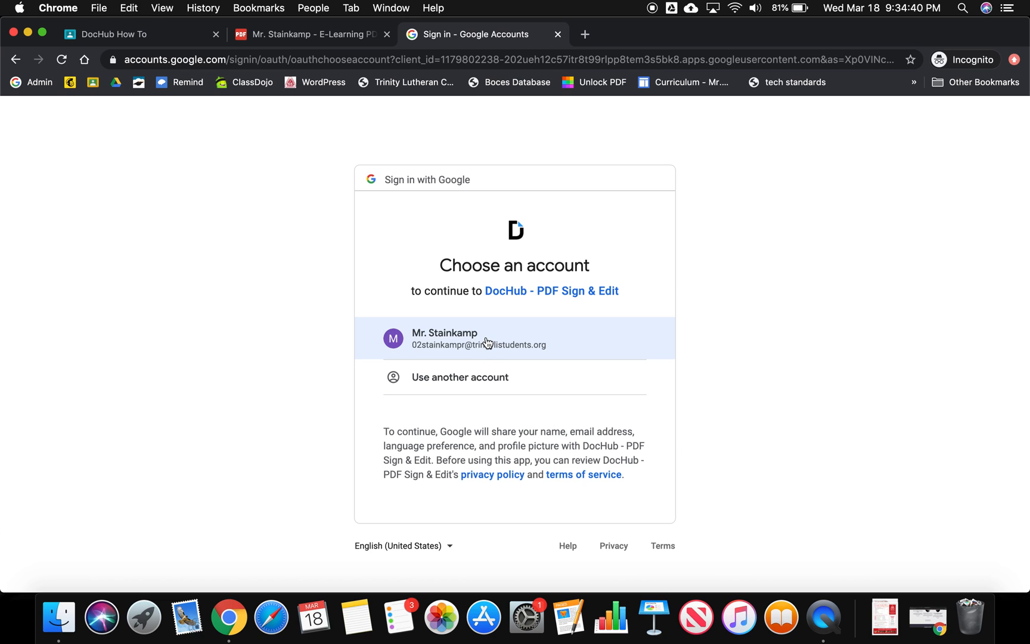
left_click(489, 340)
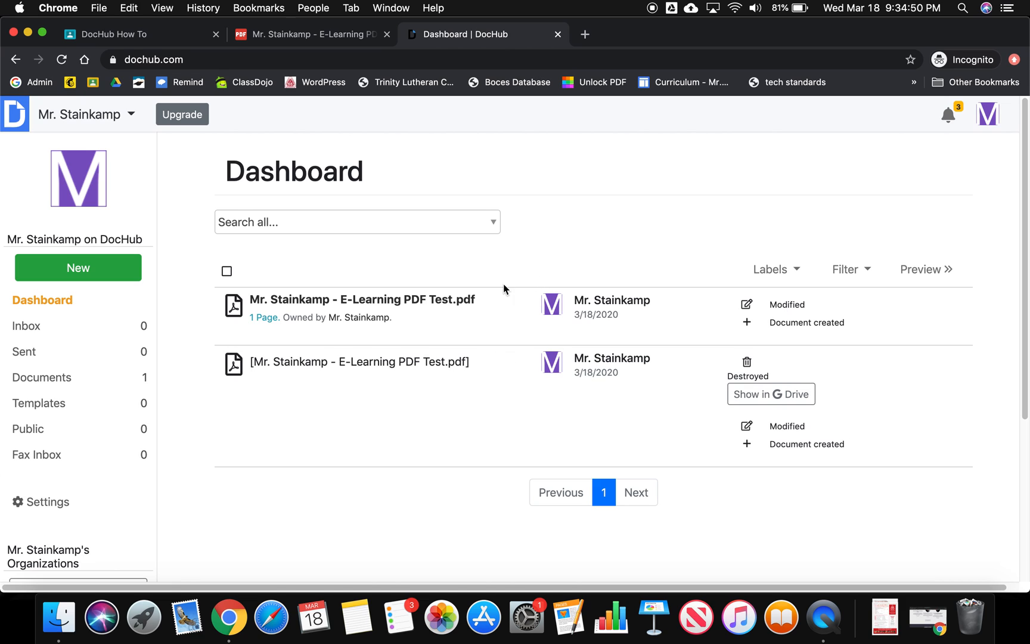
mouse_move(439, 301)
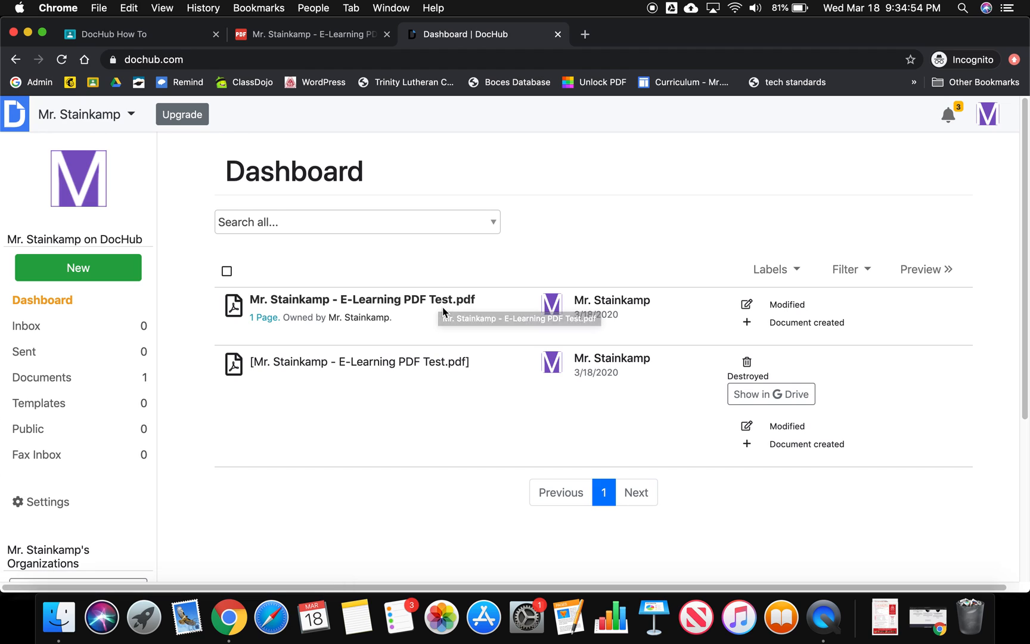
mouse_move(389, 34)
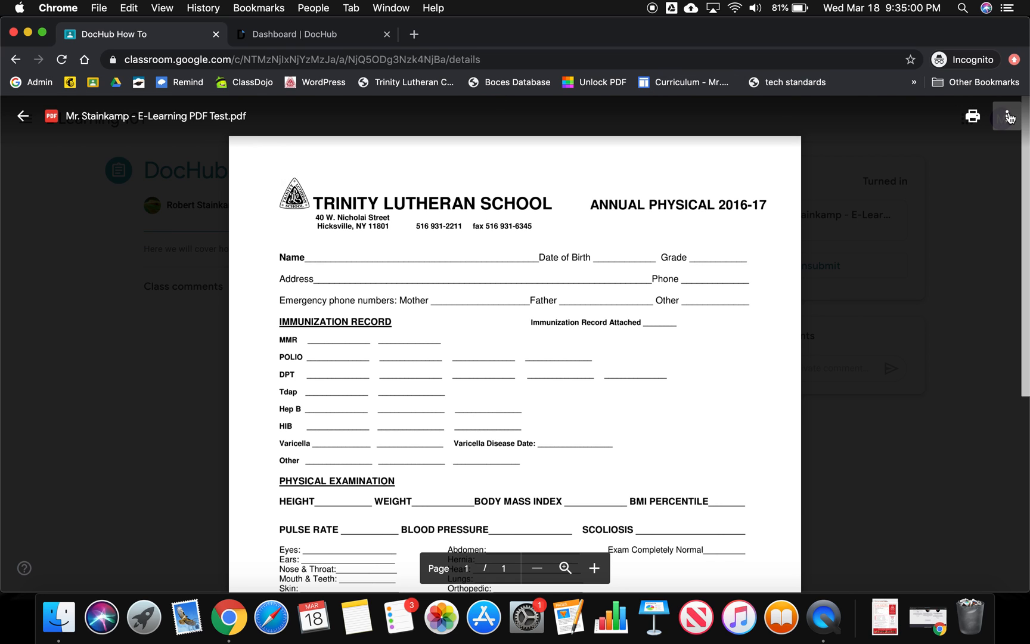
Reopen the turned-in PDF in a Drive tab and list the apps that can open it
left_click(22, 115)
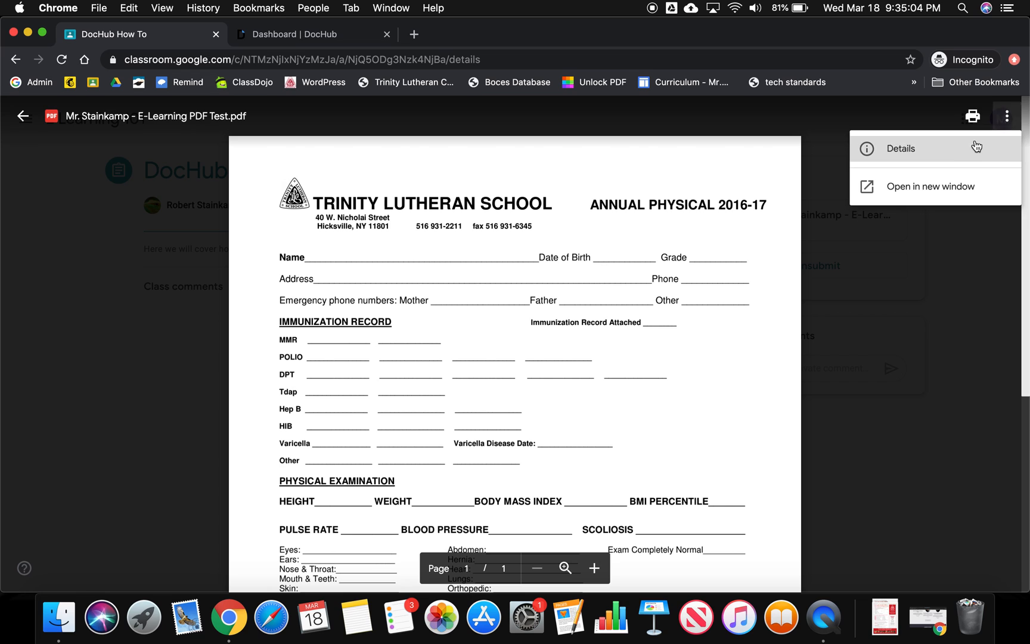
left_click(930, 186)
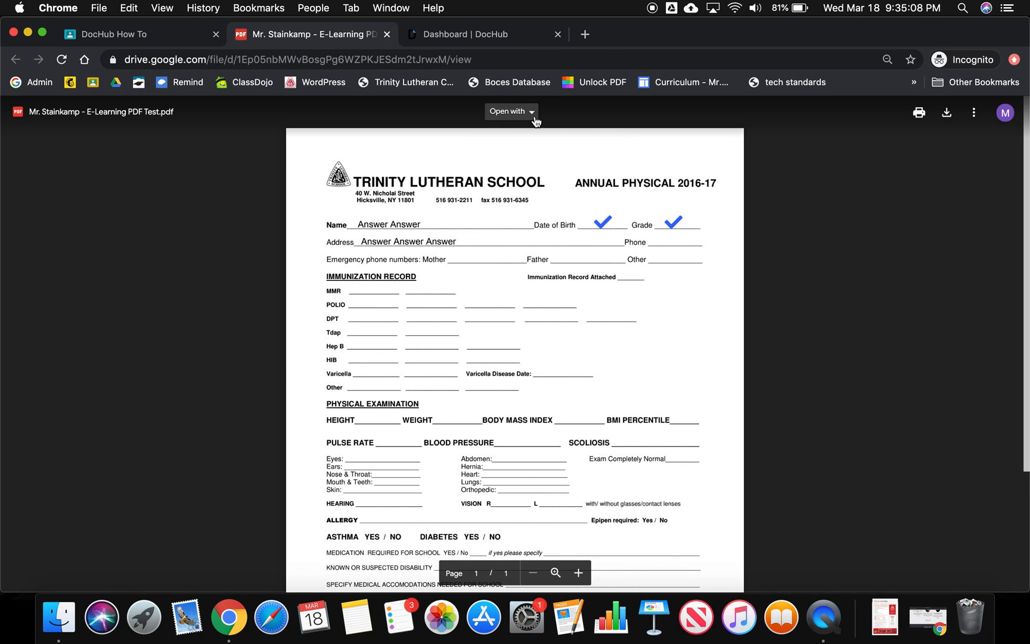
left_click(511, 111)
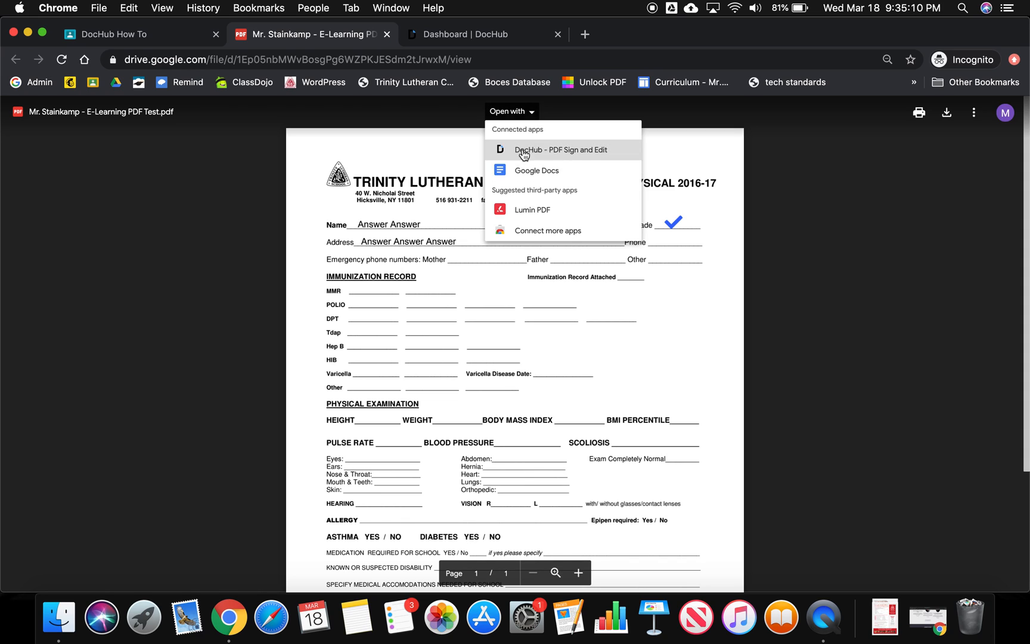
mouse_move(545, 151)
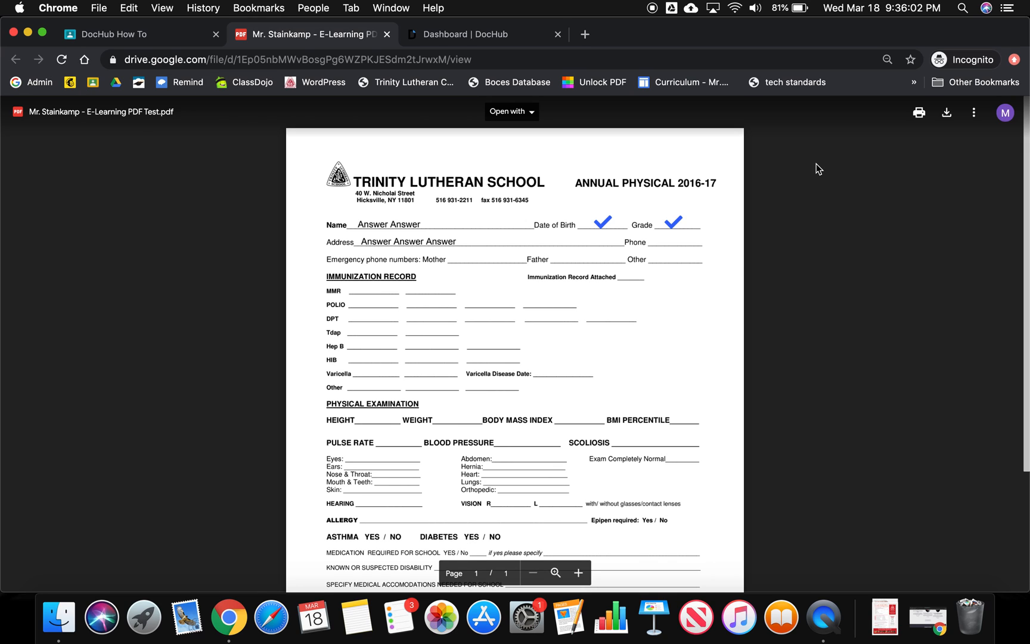
mouse_move(770, 76)
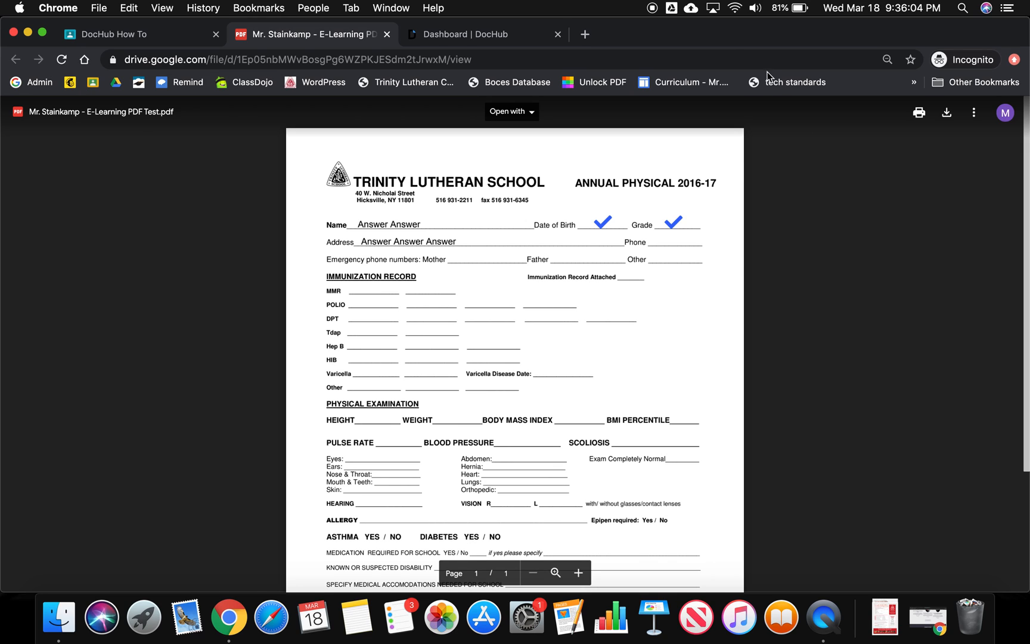